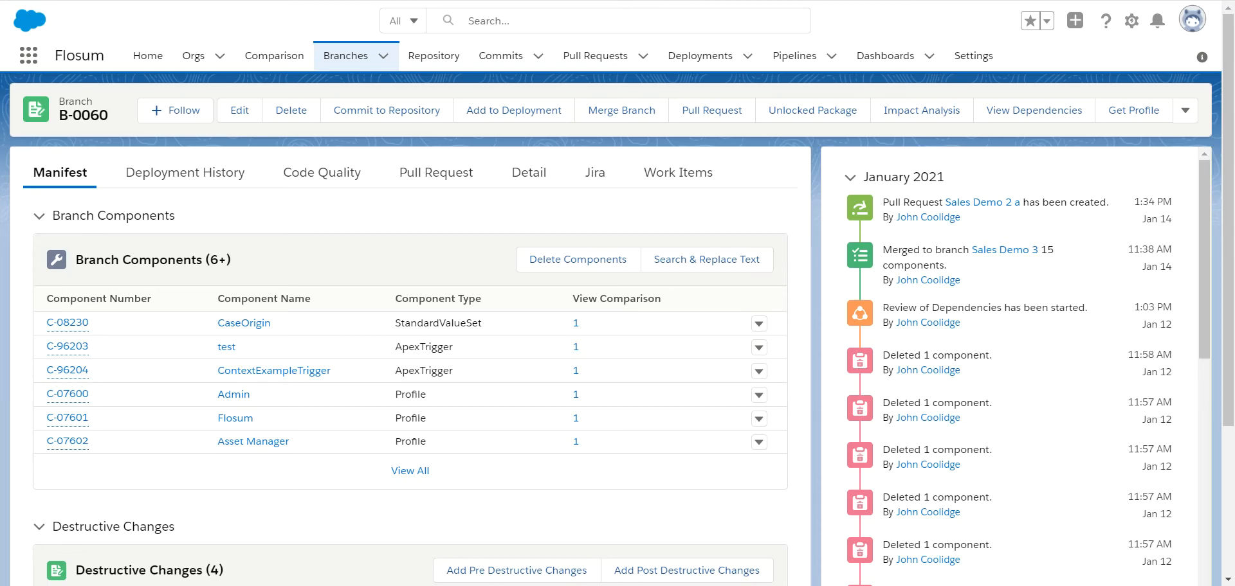
mouse_move(433, 56)
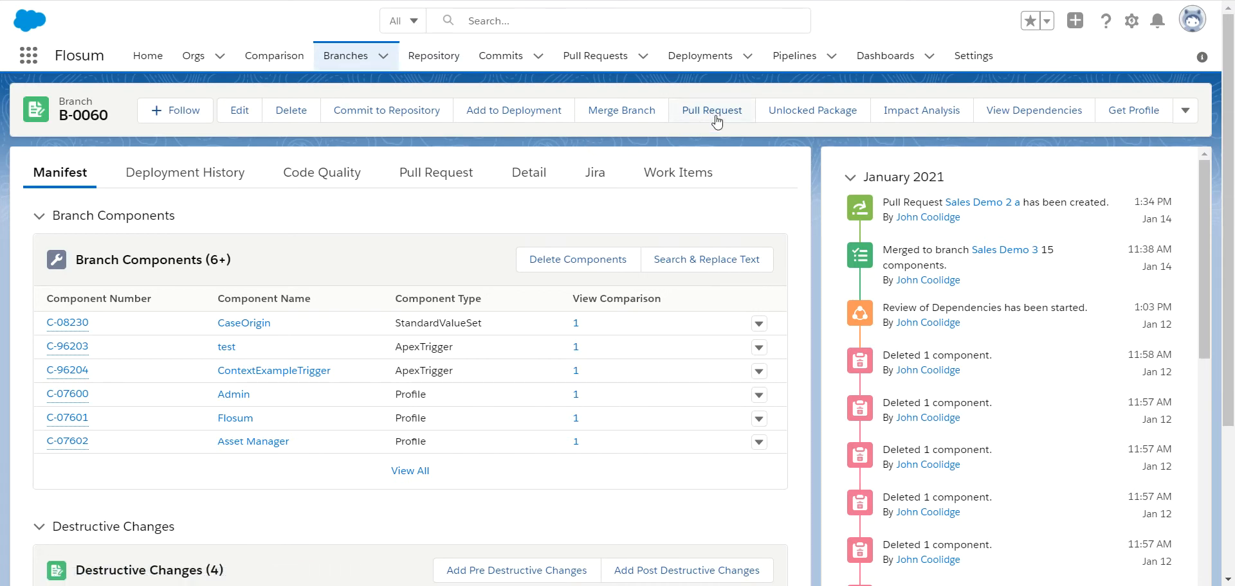
Step: Create a pull request for branch B-0060 with all four available users as approvers
click(711, 110)
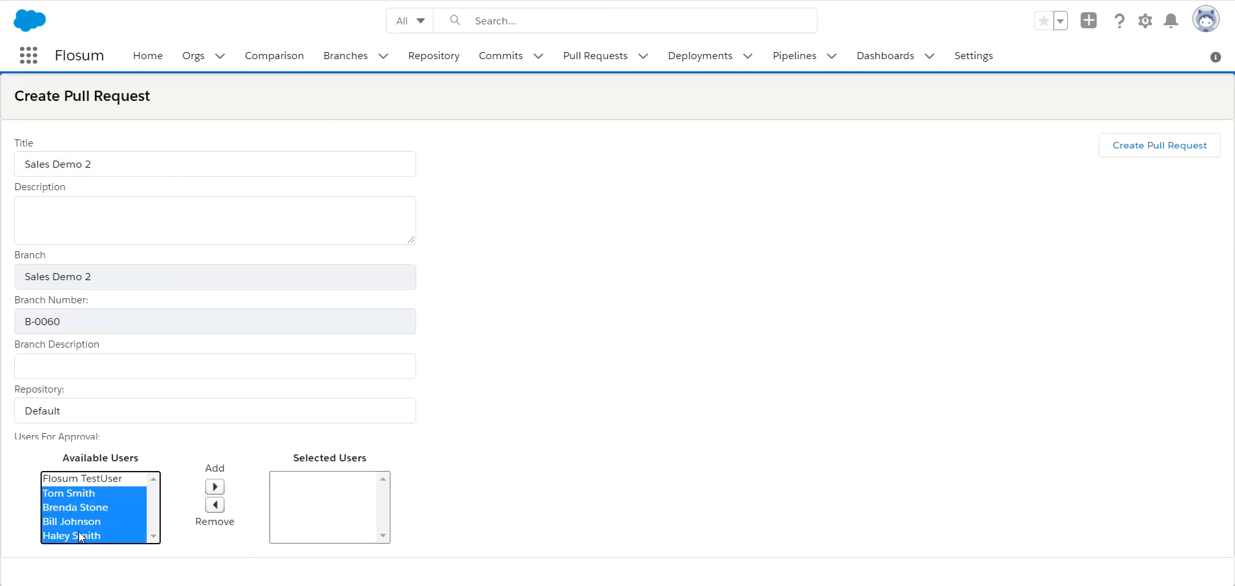
click(213, 487)
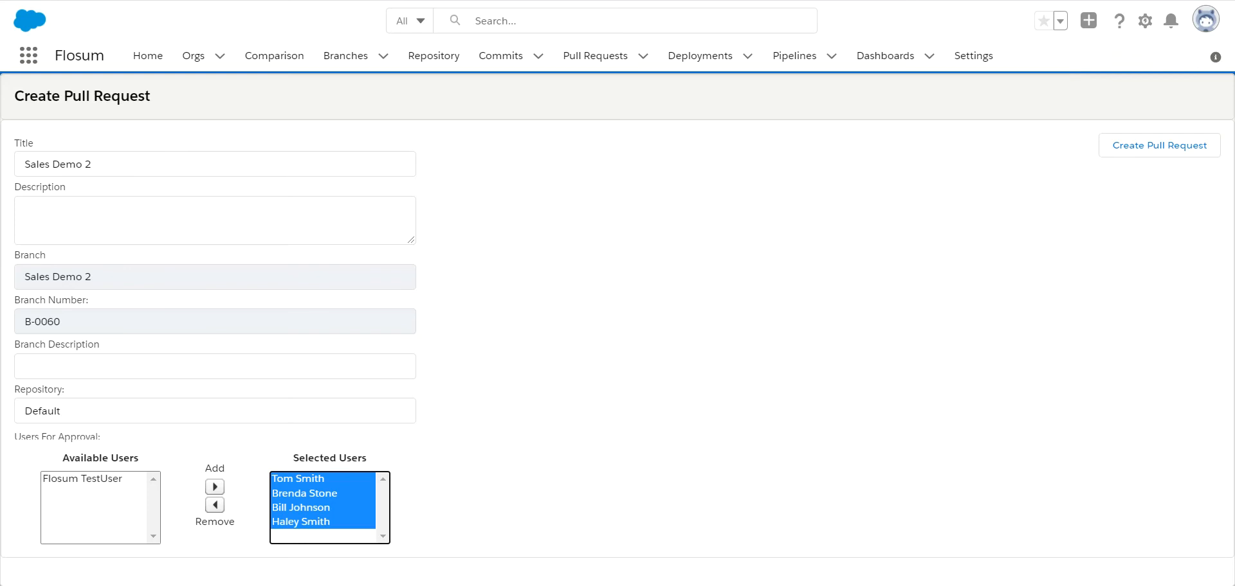
click(1158, 145)
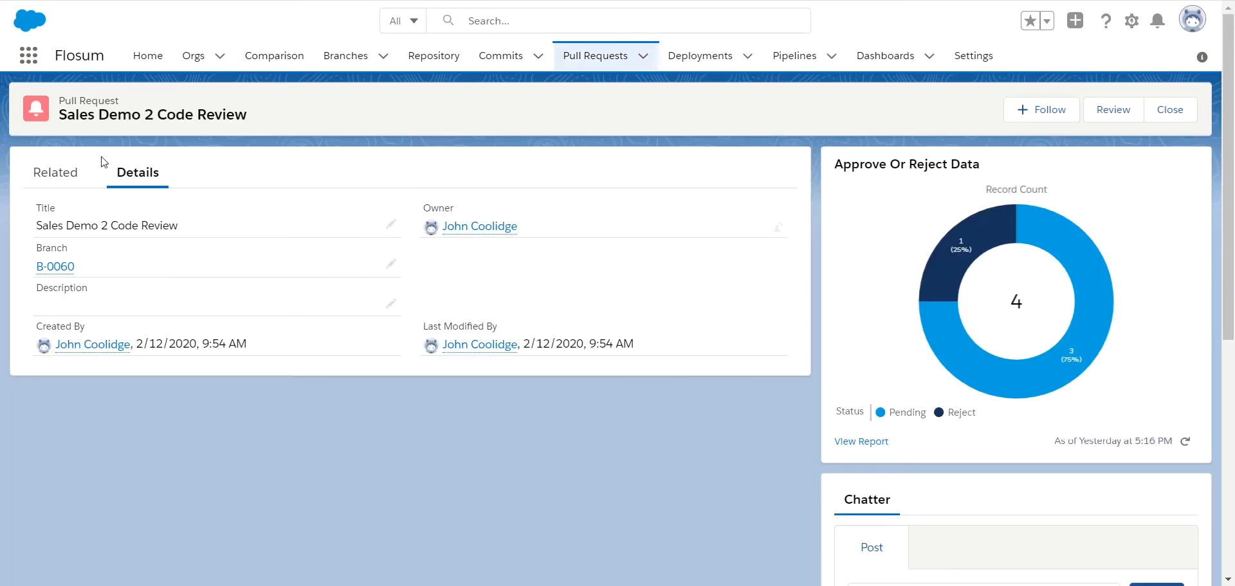
click(55, 173)
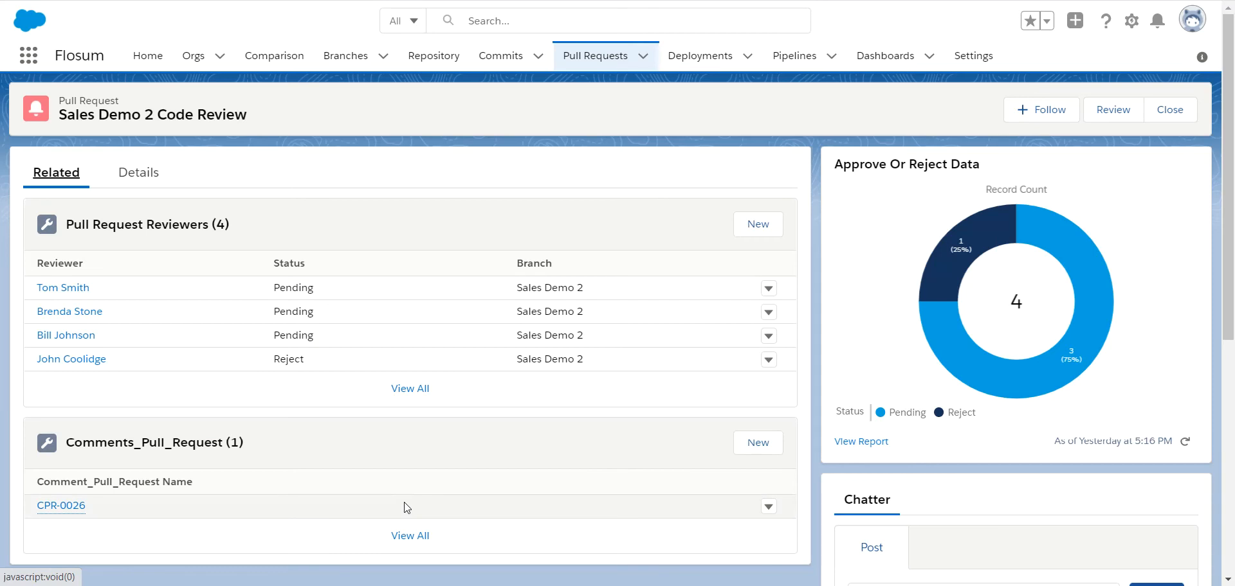
mouse_move(418, 461)
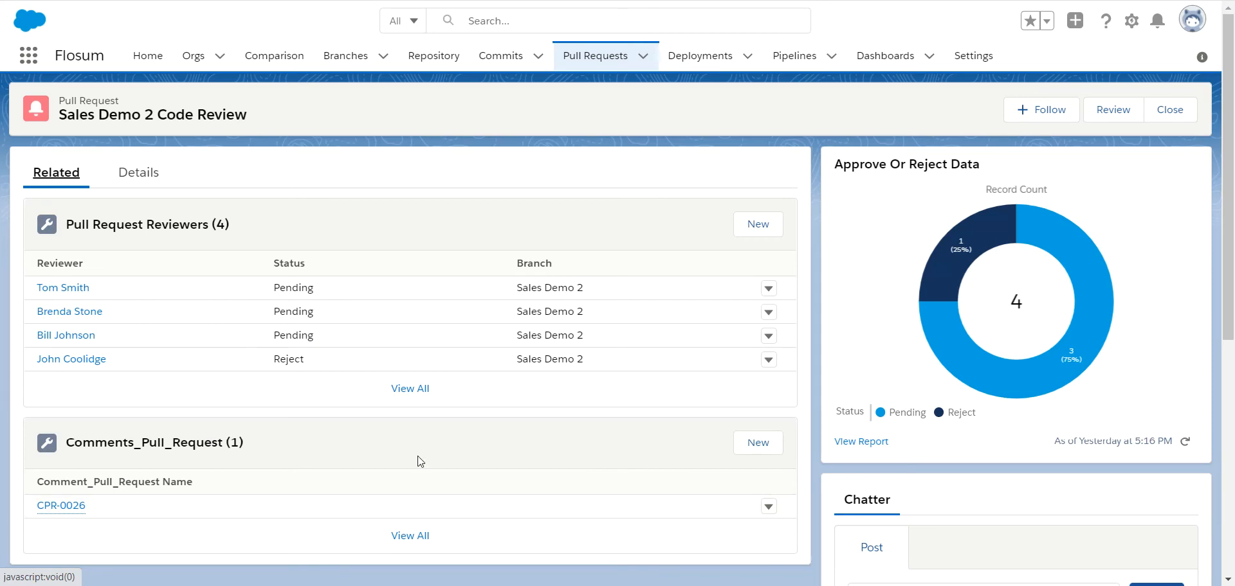
mouse_move(420, 441)
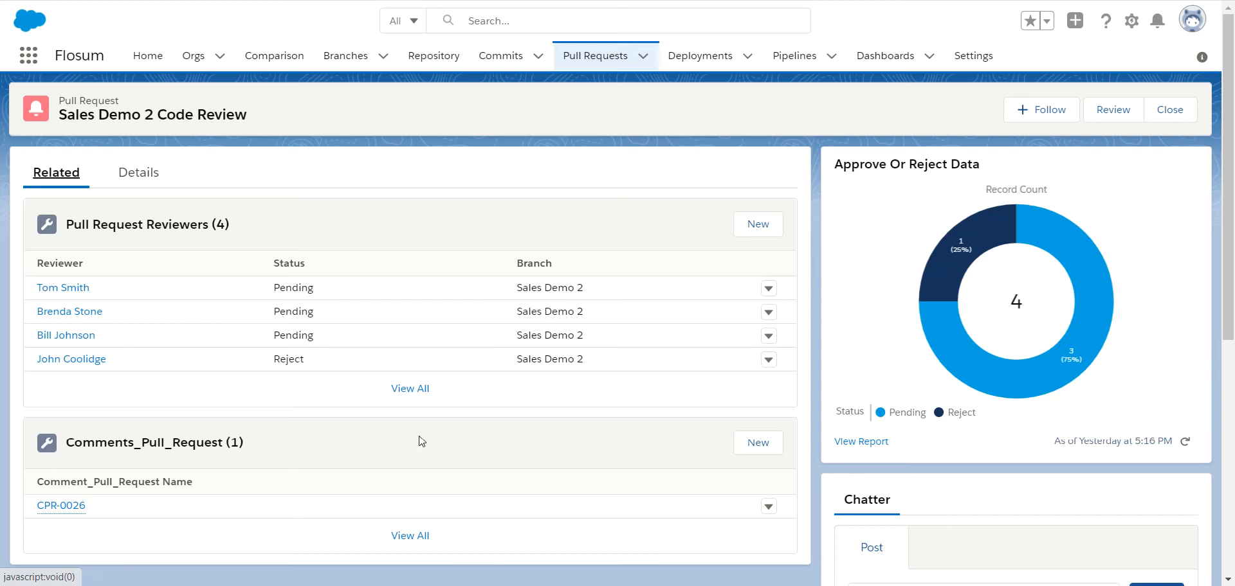
mouse_move(131, 368)
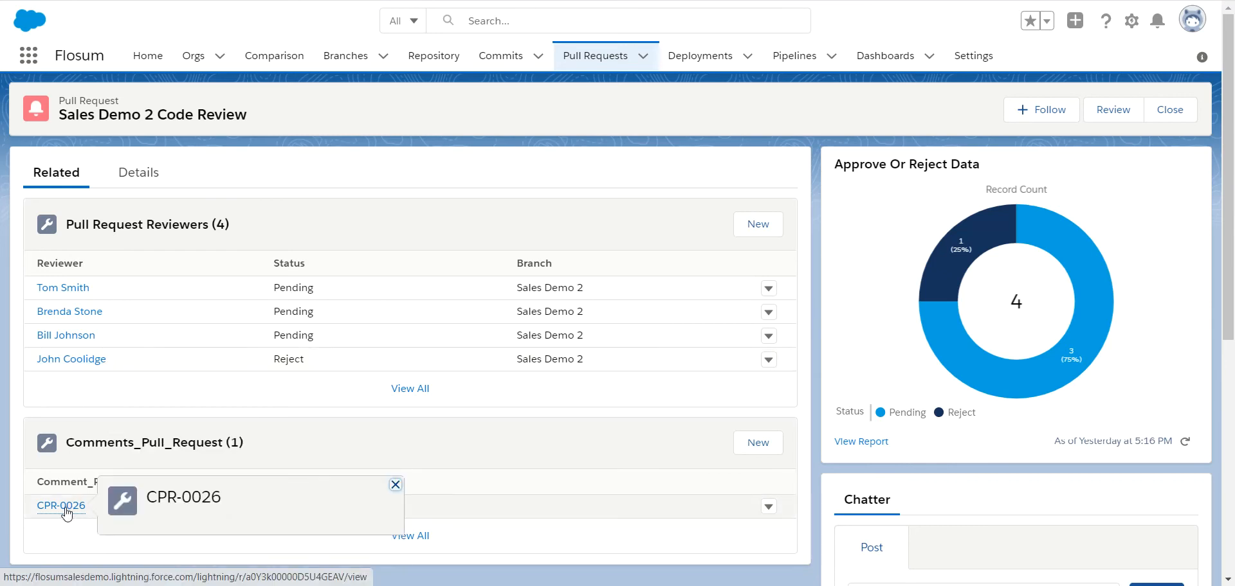
mouse_move(92, 544)
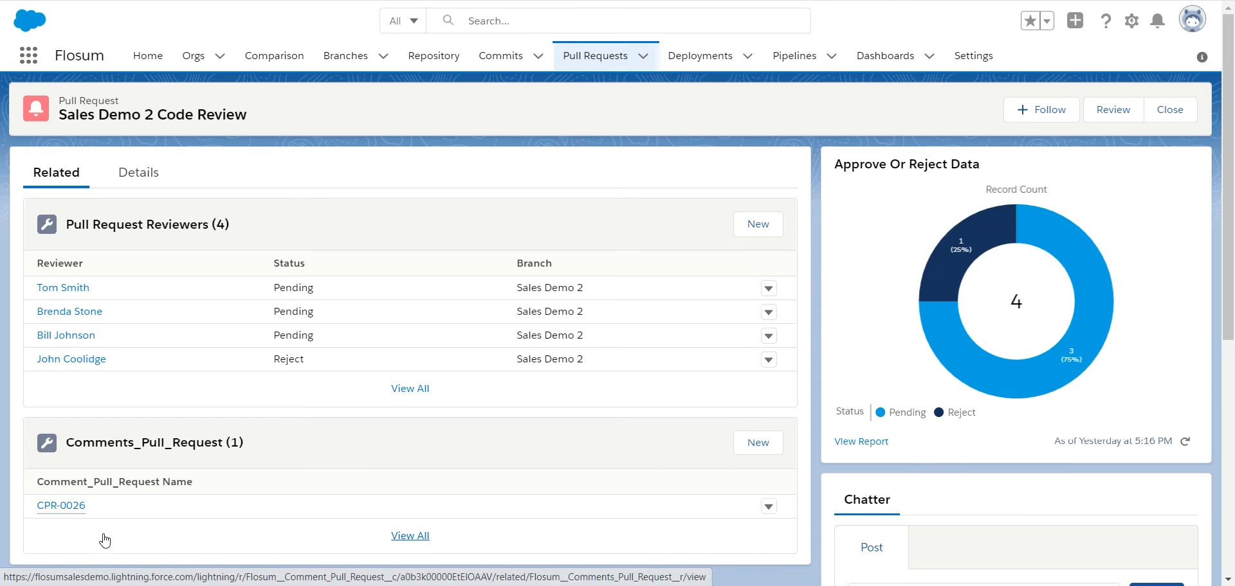
mouse_move(93, 290)
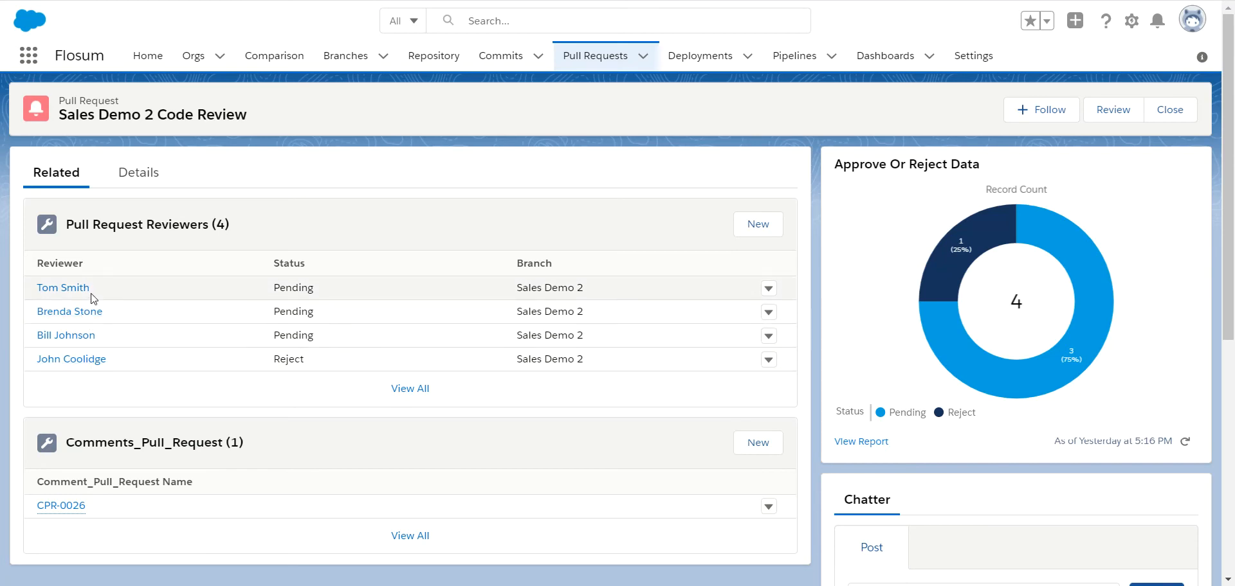
mouse_move(203, 268)
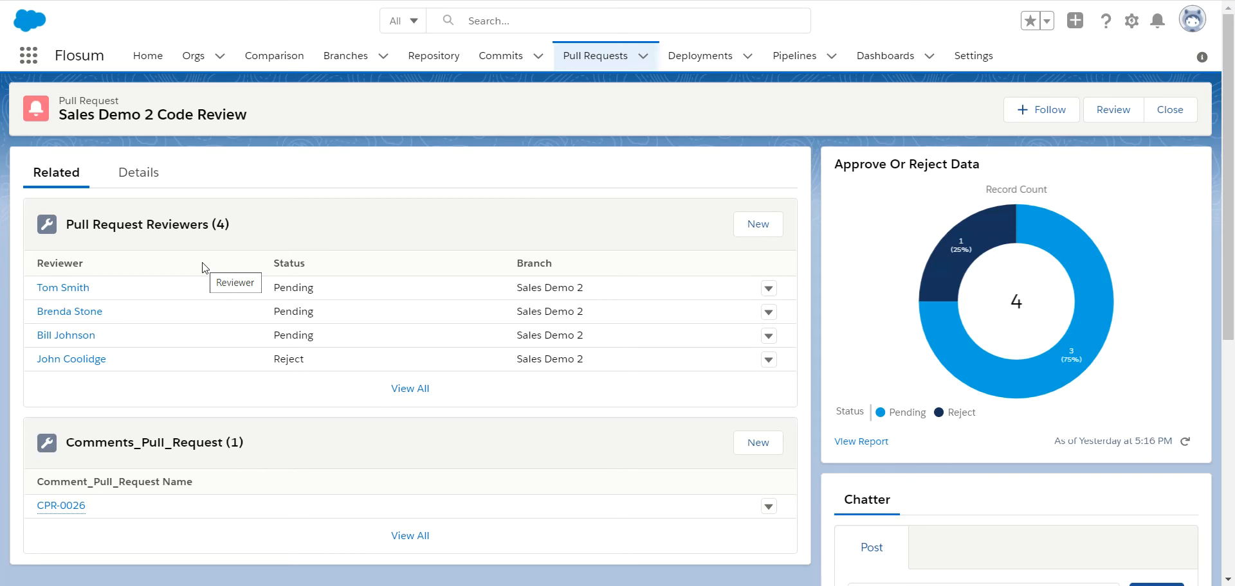
mouse_move(314, 180)
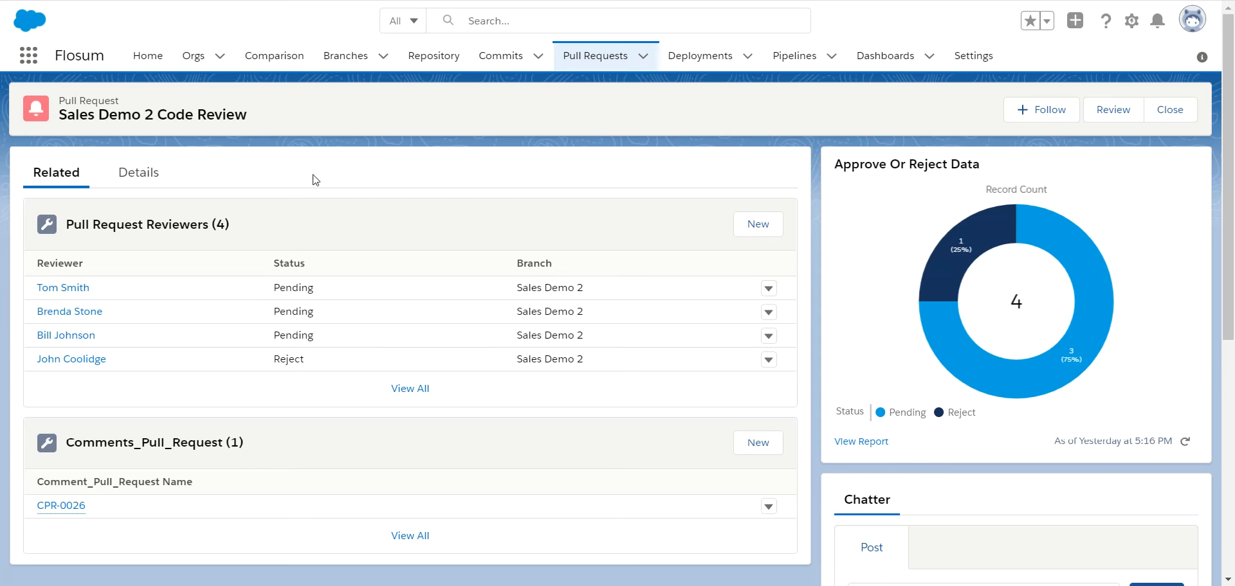
mouse_move(576, 200)
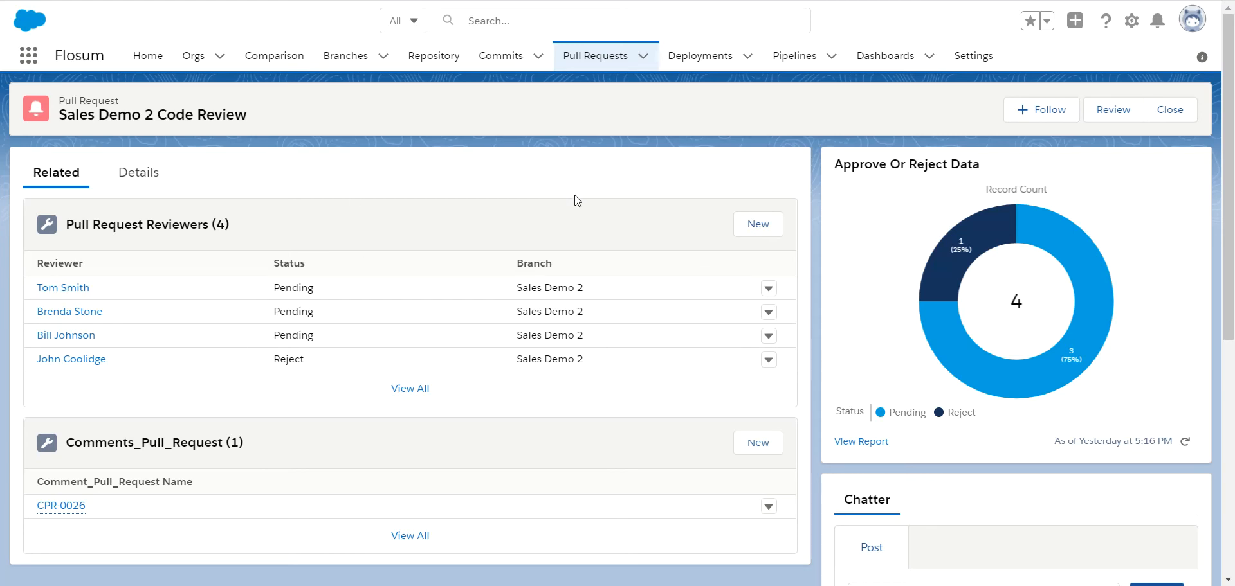
mouse_move(1073, 181)
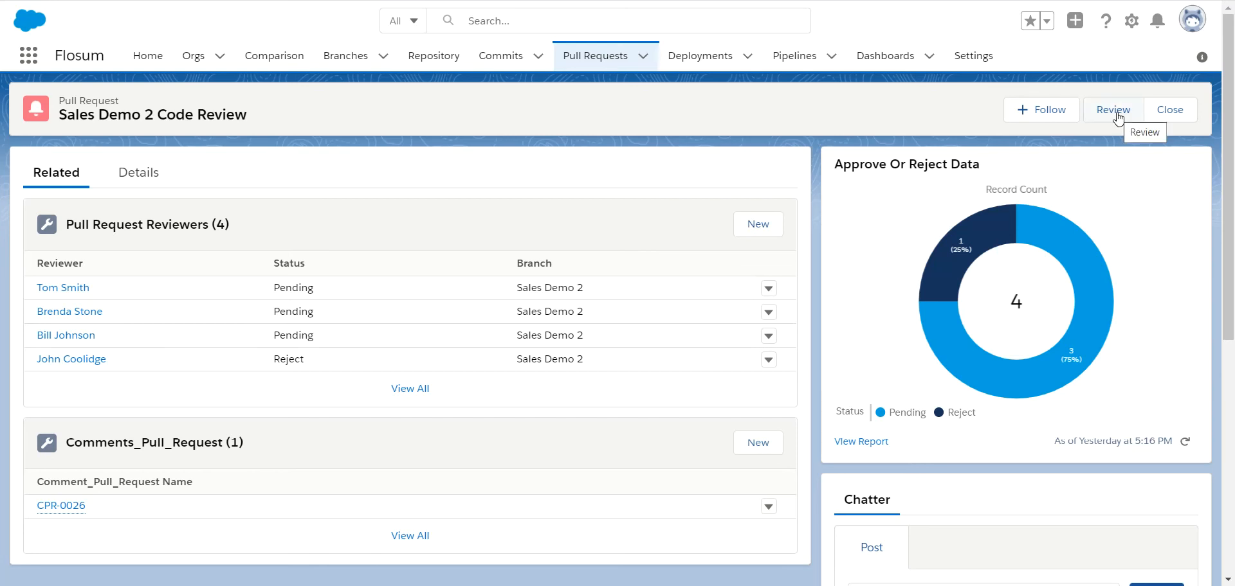
Step: Open the Sales Demo 2 Code Review and scroll to the 15-component Branch Components table
click(1112, 109)
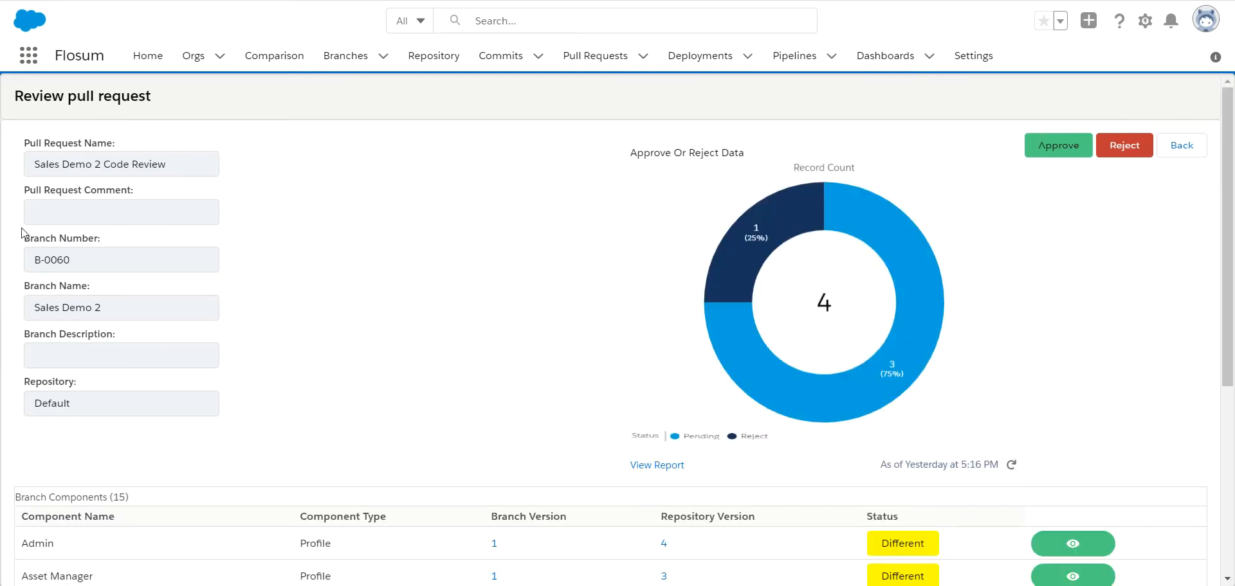
mouse_move(218, 301)
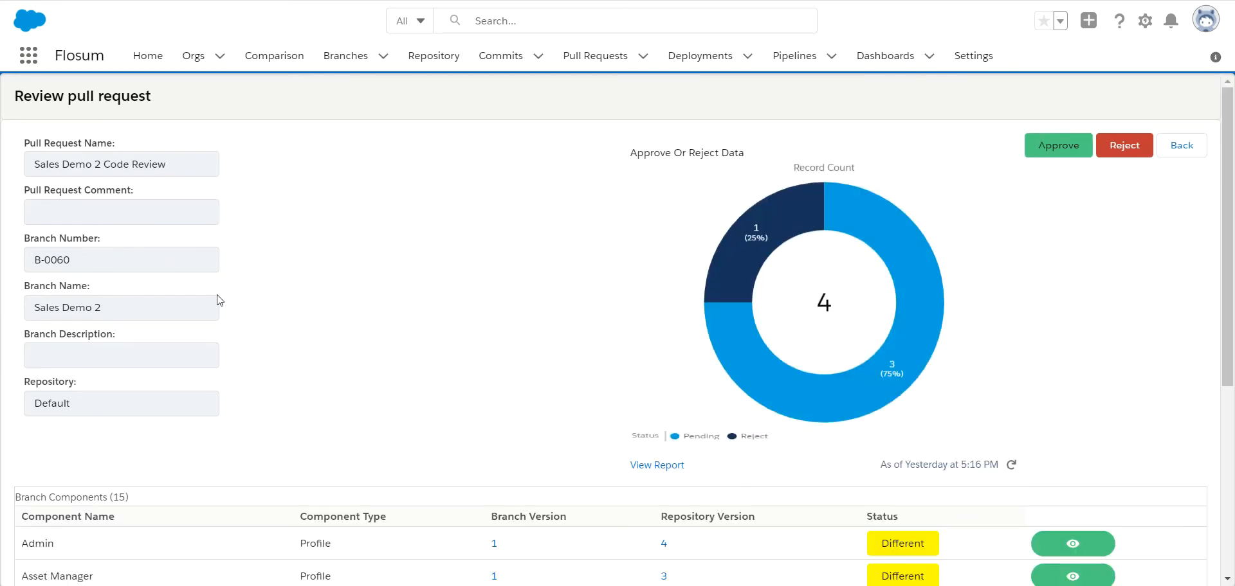
scroll(down, 3)
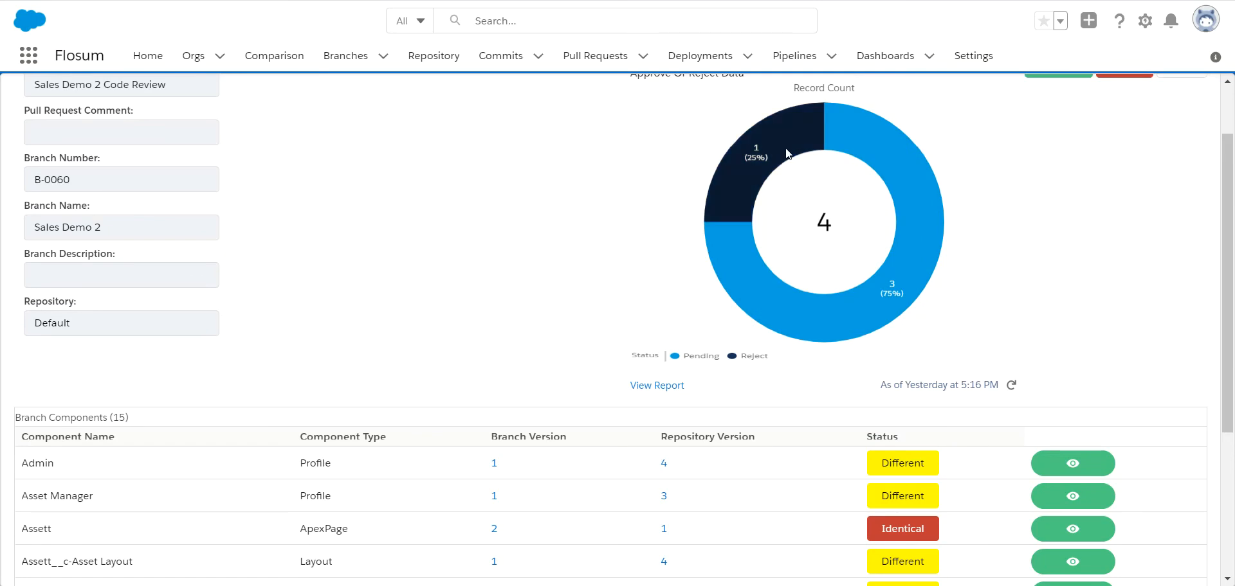
mouse_move(665, 154)
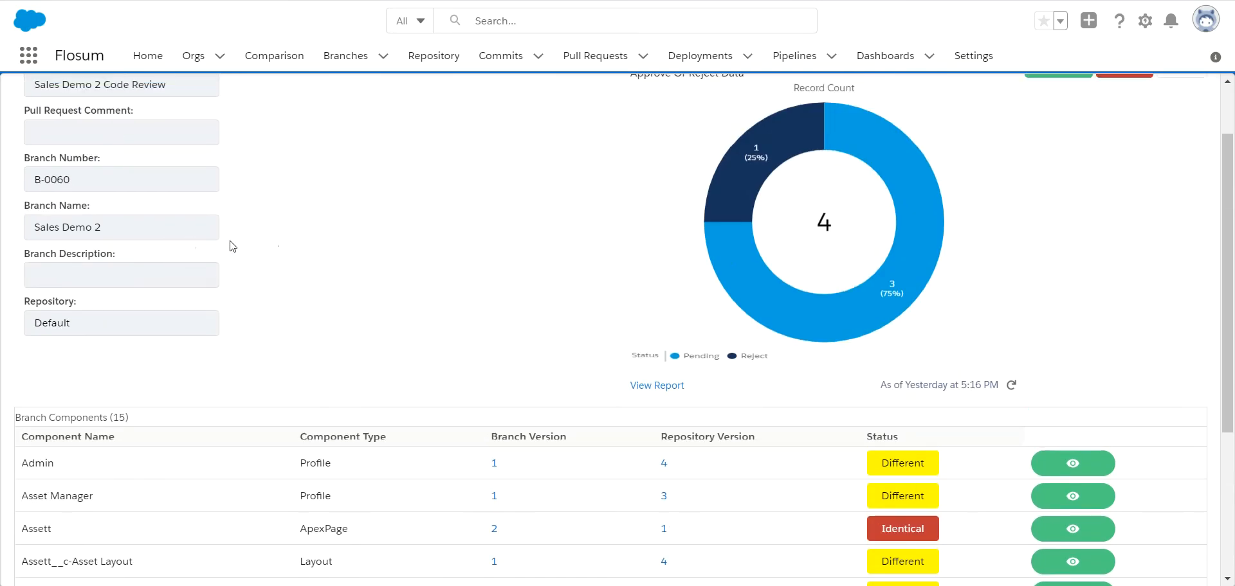
mouse_move(473, 171)
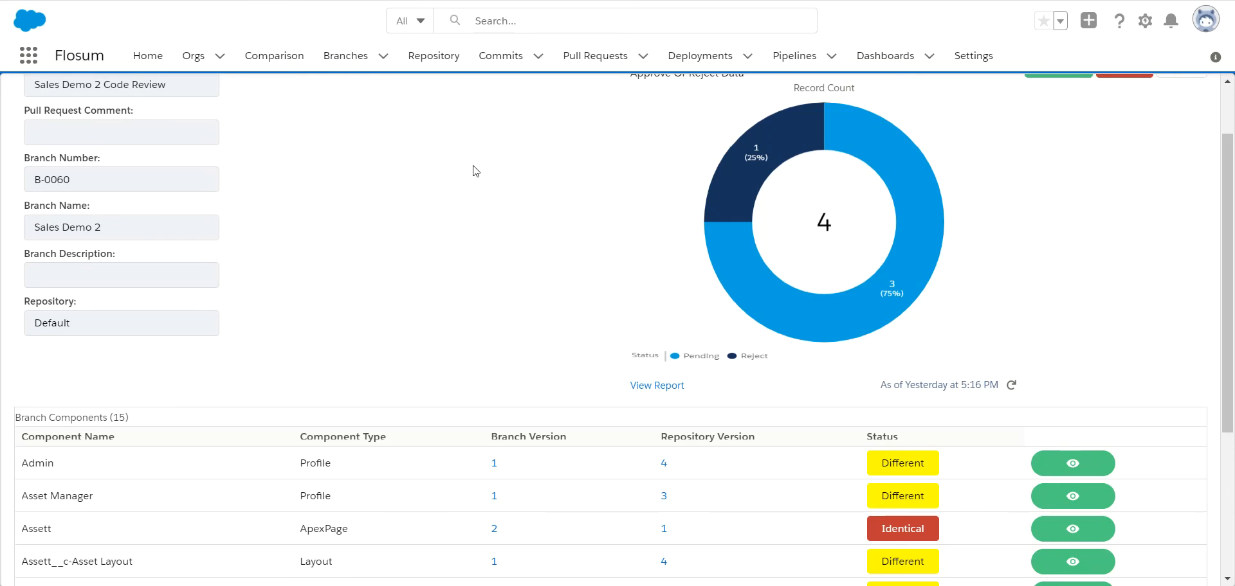
scroll(down, 3)
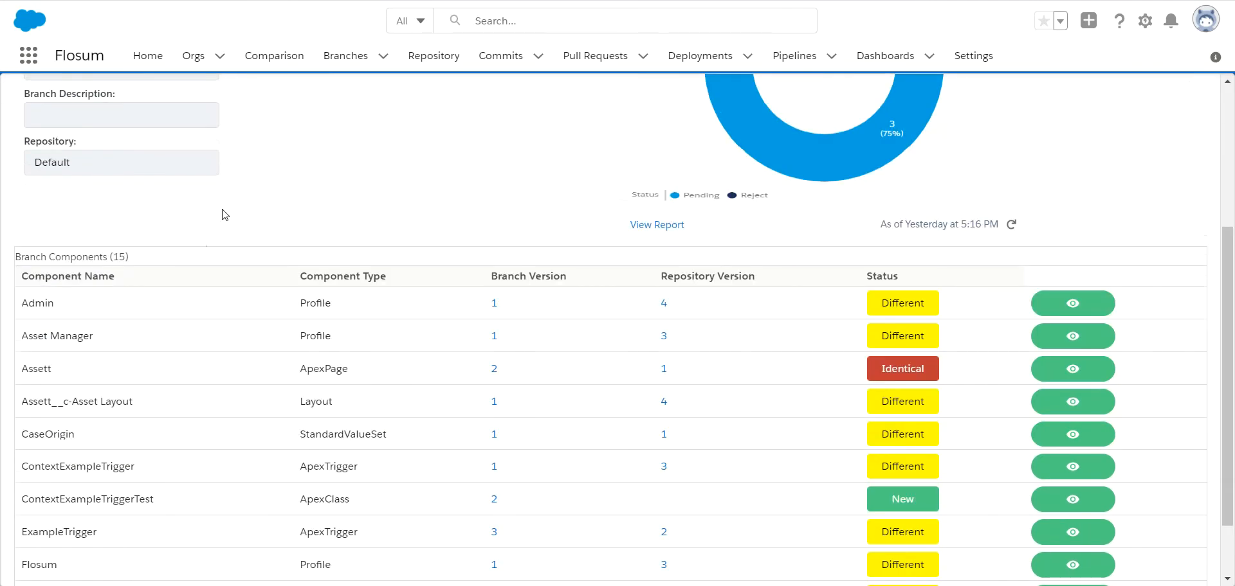
scroll(down, 3)
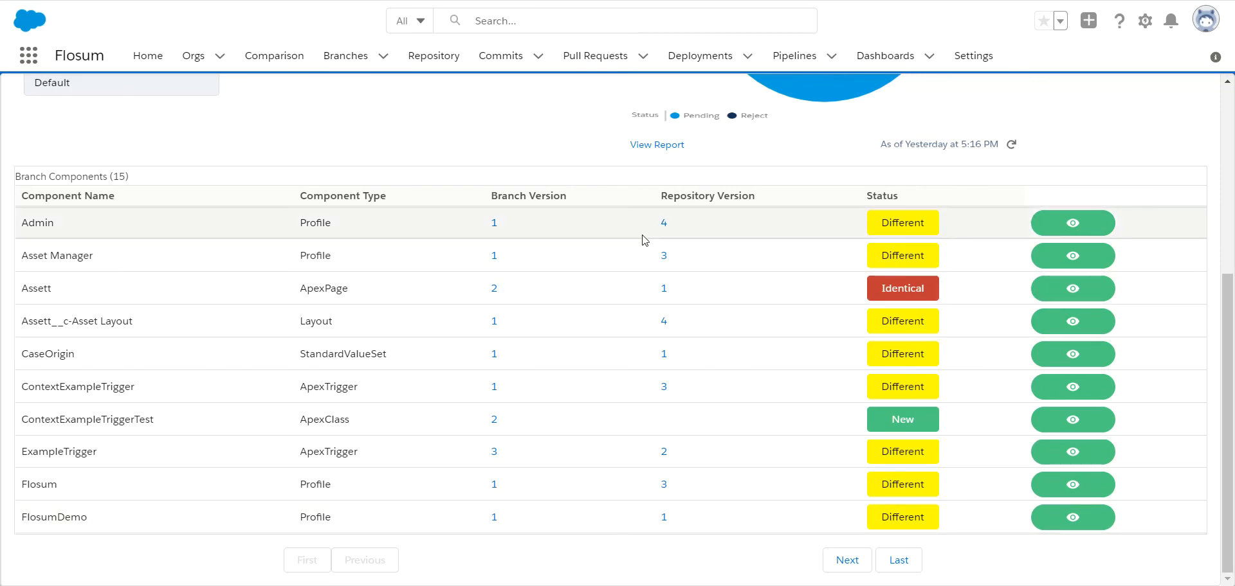
mouse_move(919, 245)
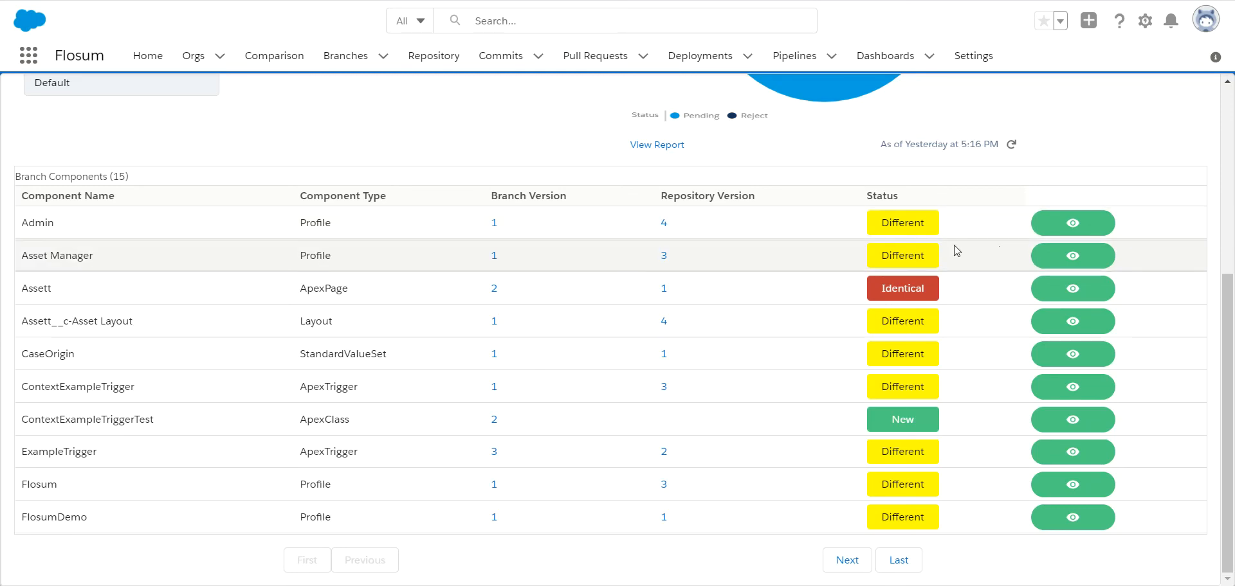
mouse_move(955, 419)
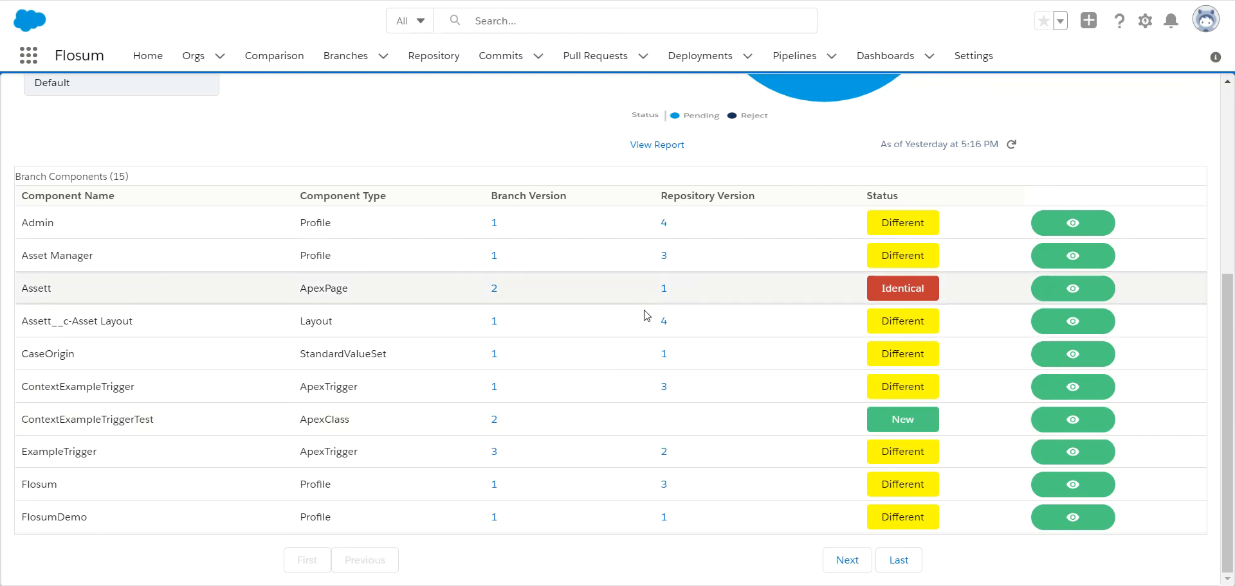
mouse_move(650, 375)
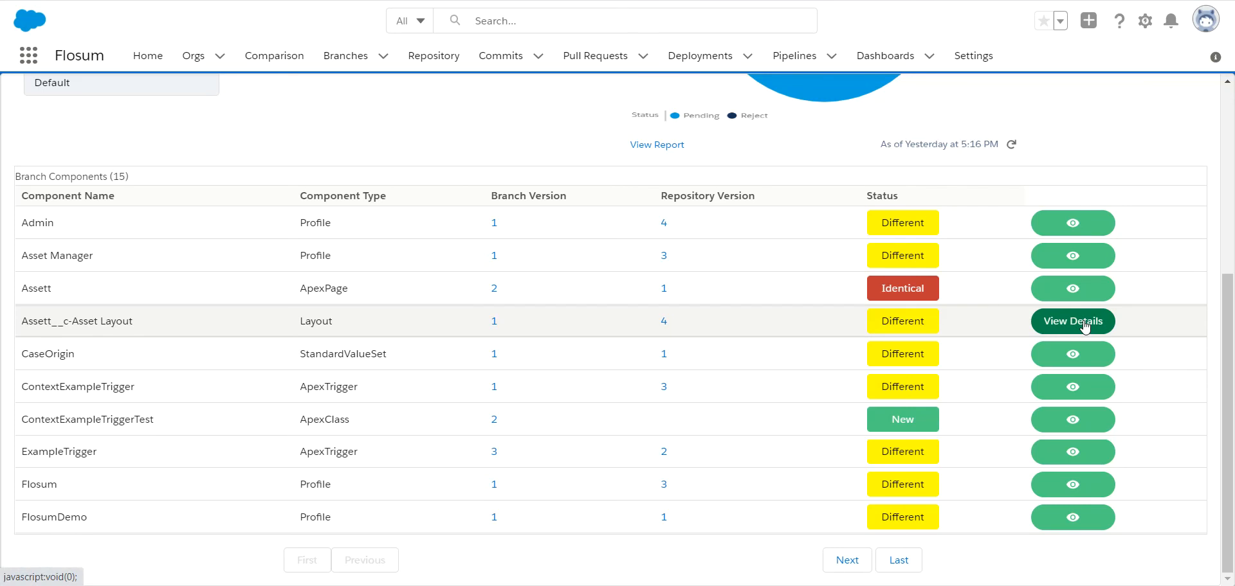
click(1071, 321)
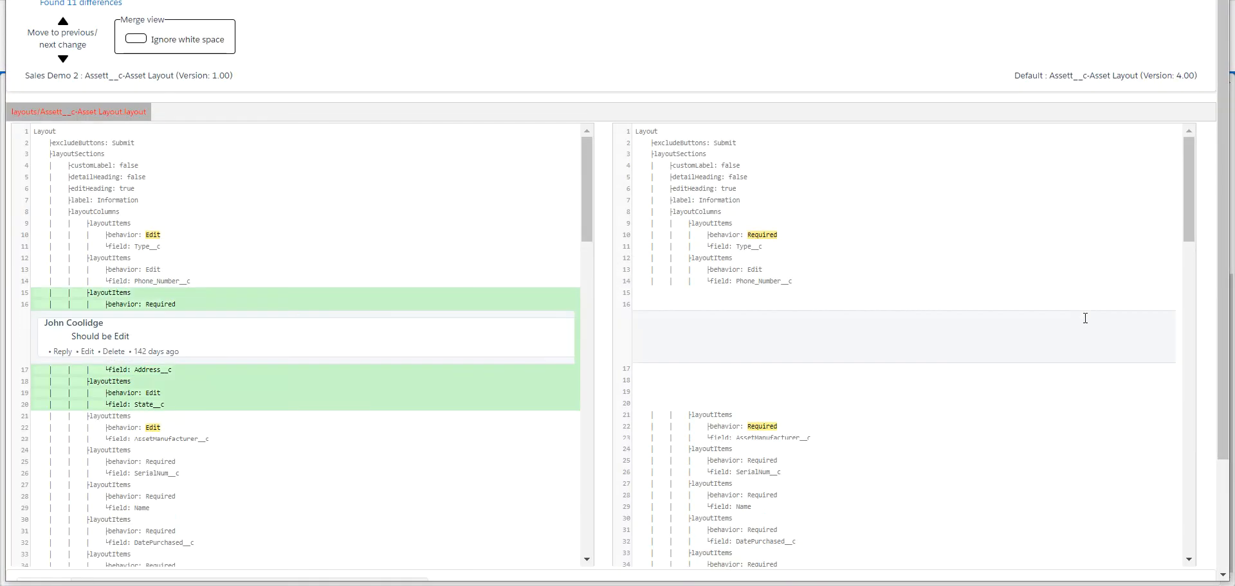
mouse_move(1023, 272)
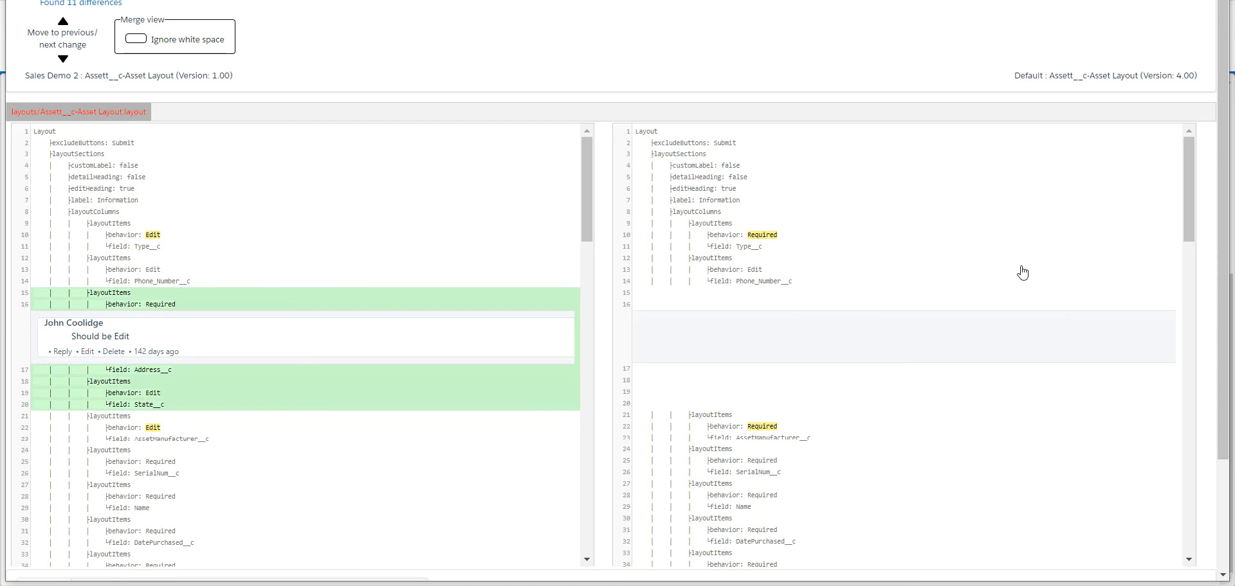
mouse_move(813, 183)
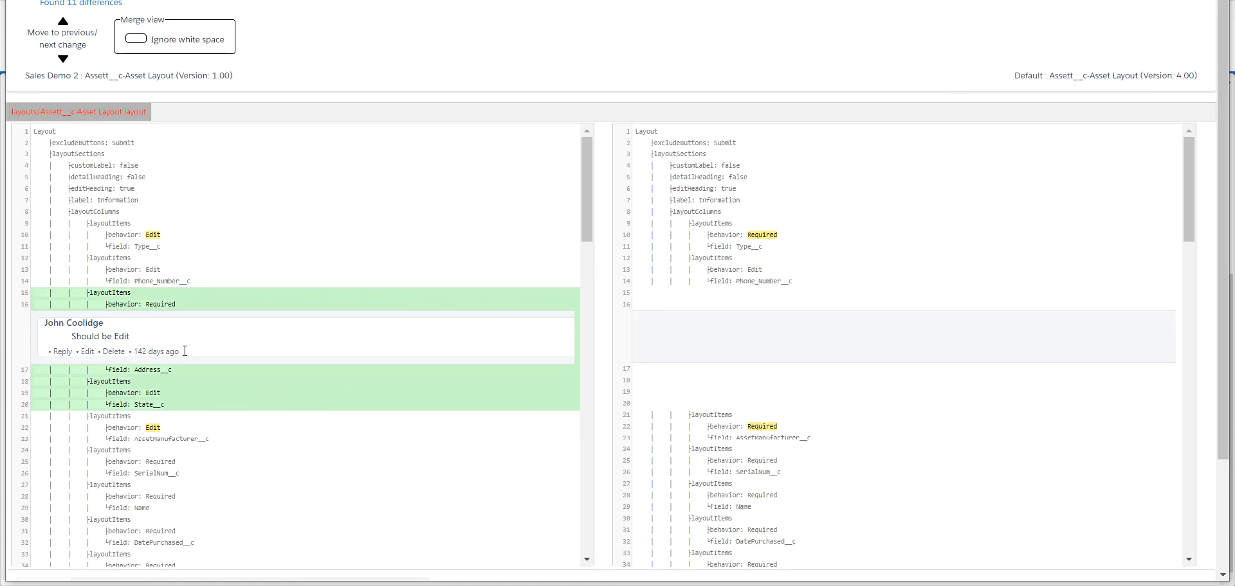
mouse_move(382, 358)
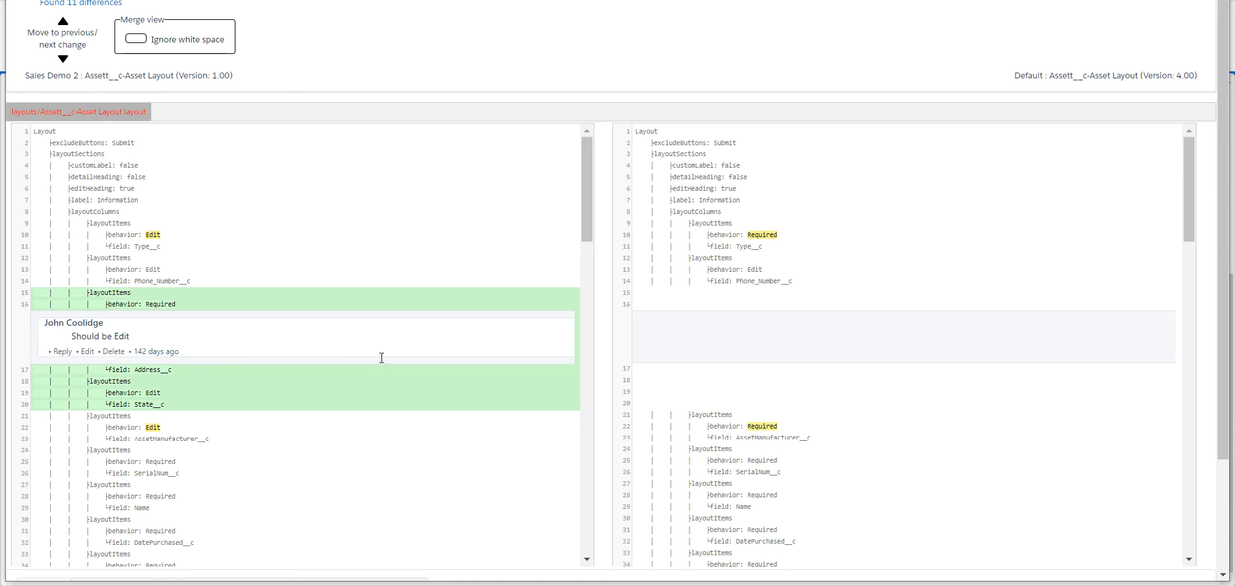
mouse_move(122, 315)
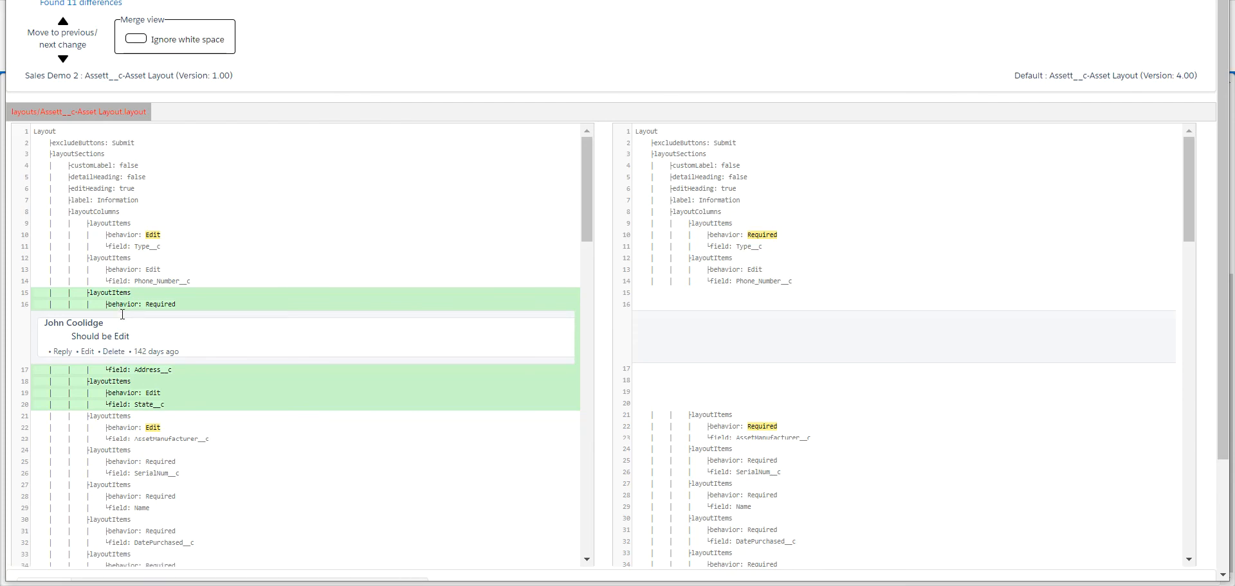
mouse_move(156, 314)
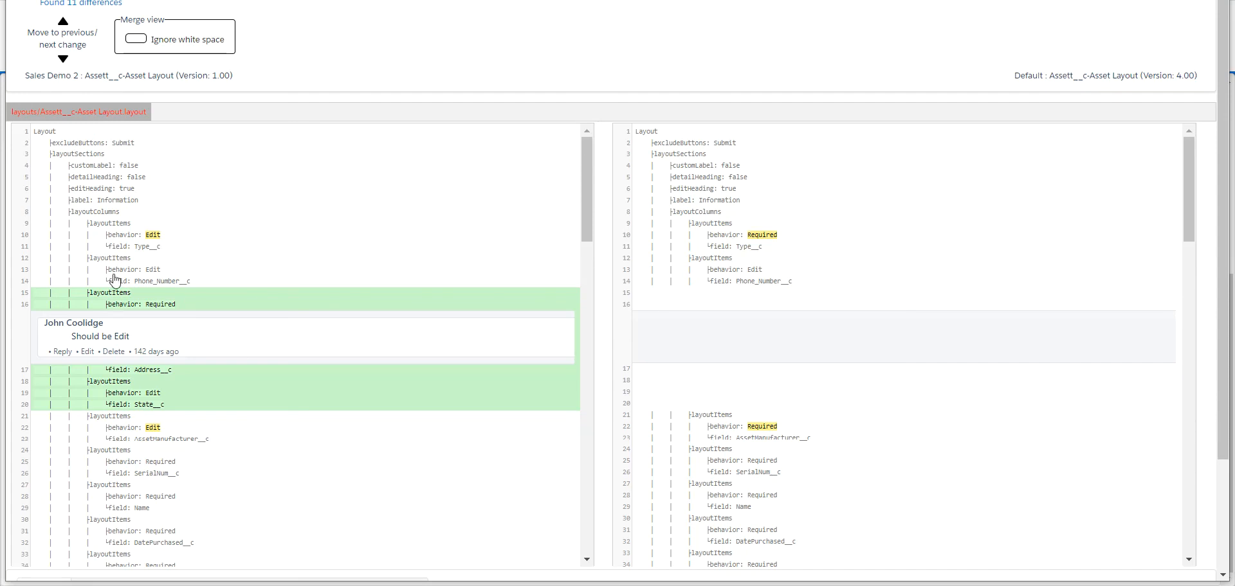
mouse_move(56, 304)
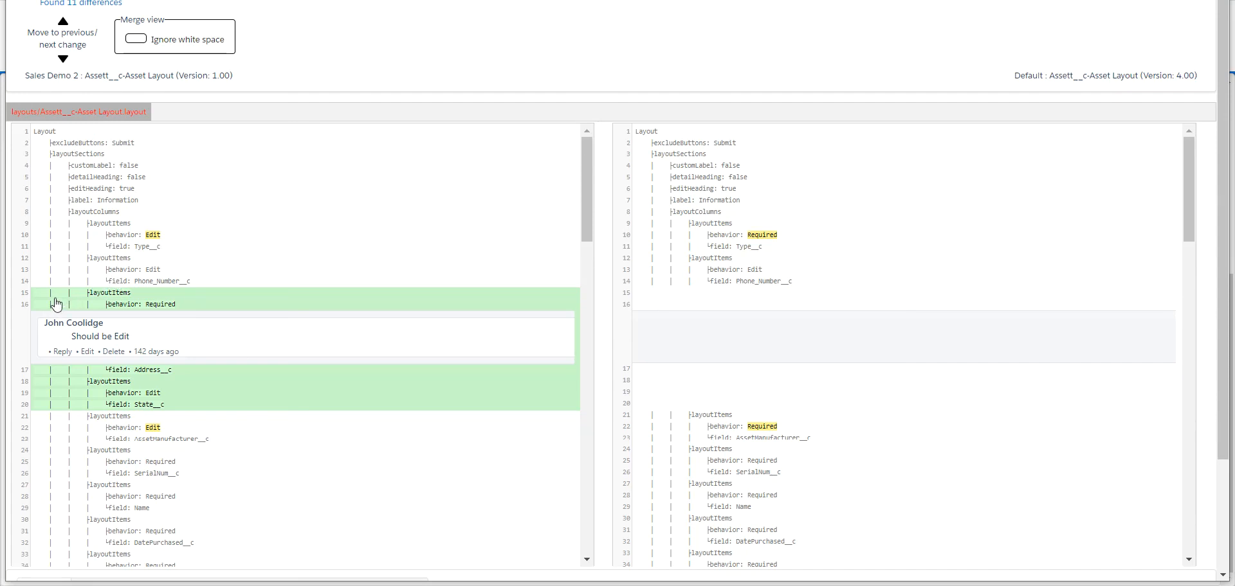
mouse_move(146, 239)
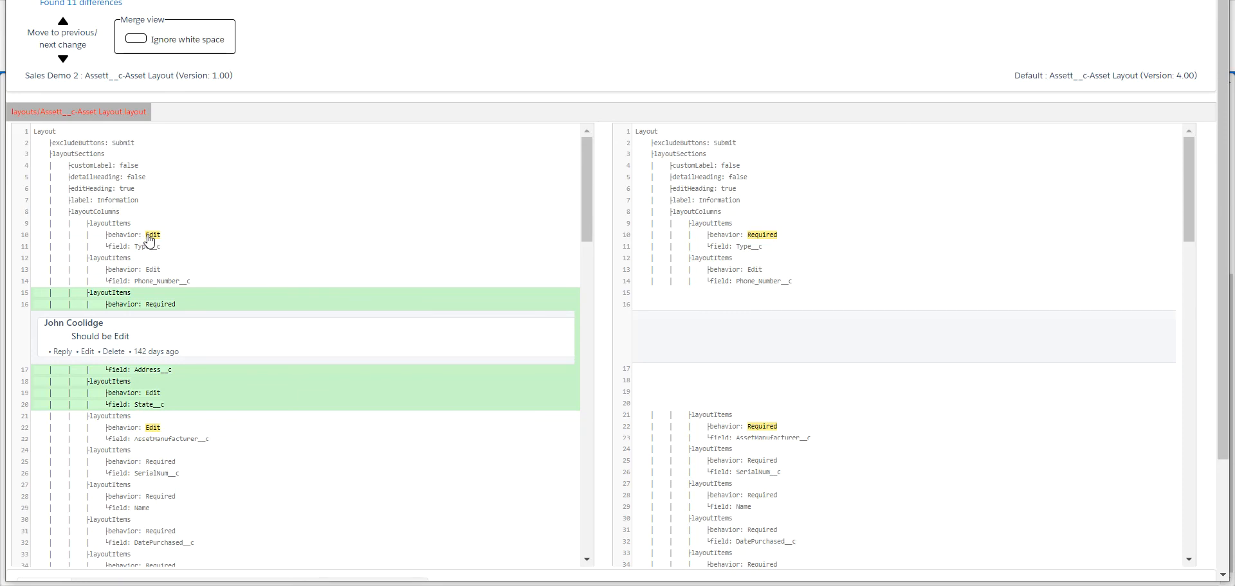
mouse_move(768, 245)
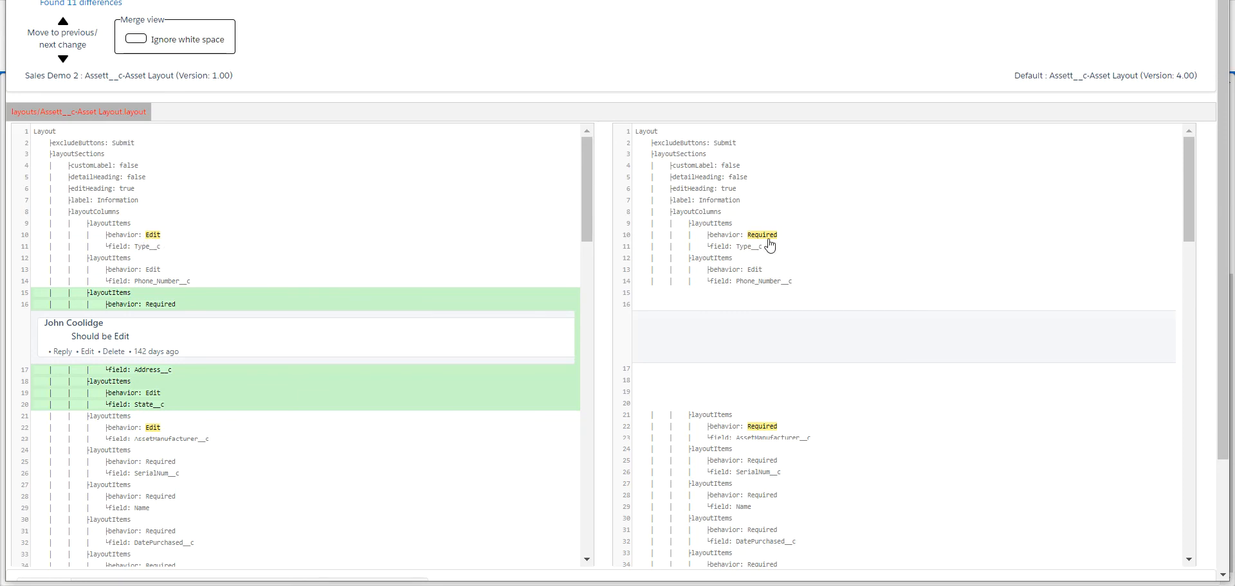
mouse_move(126, 242)
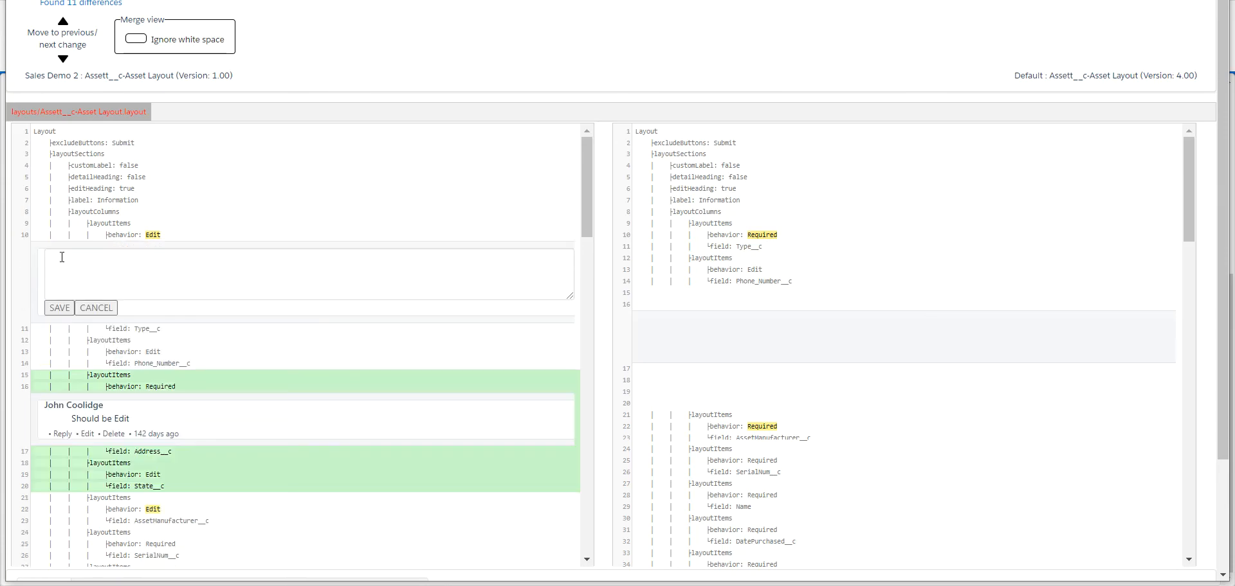
Step: Open an empty comment box under line 10 of the Assett__c-Asset Layout comparison
click(307, 274)
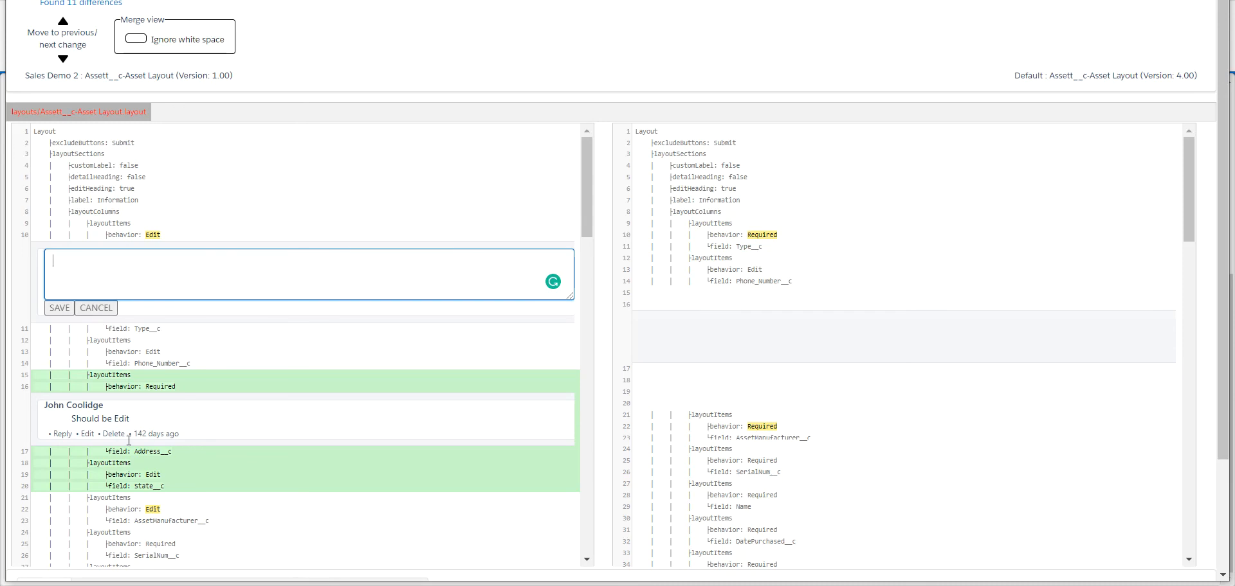
mouse_move(155, 434)
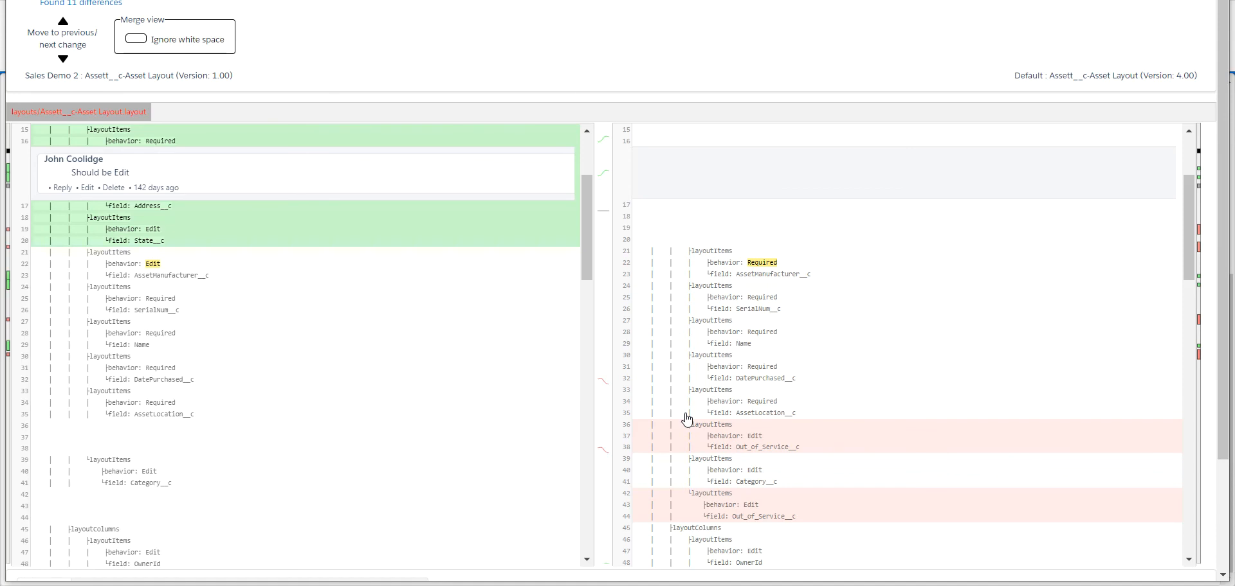
mouse_move(43, 429)
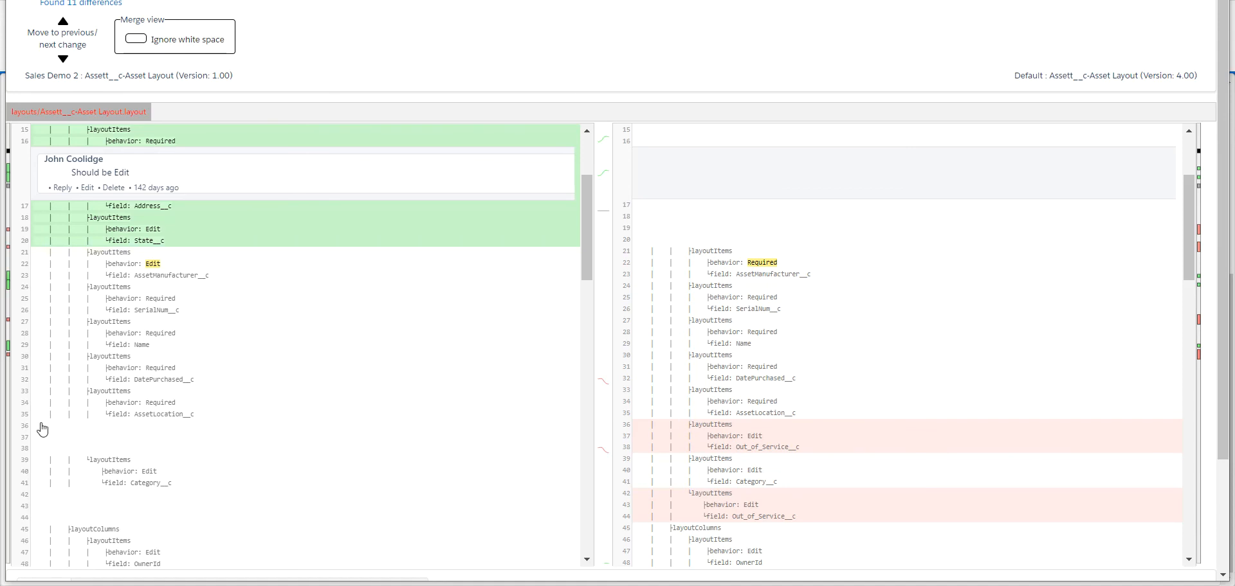
Step: Save the comment 'Why is this missing?' on line 36 of the branch layout file
click(23, 425)
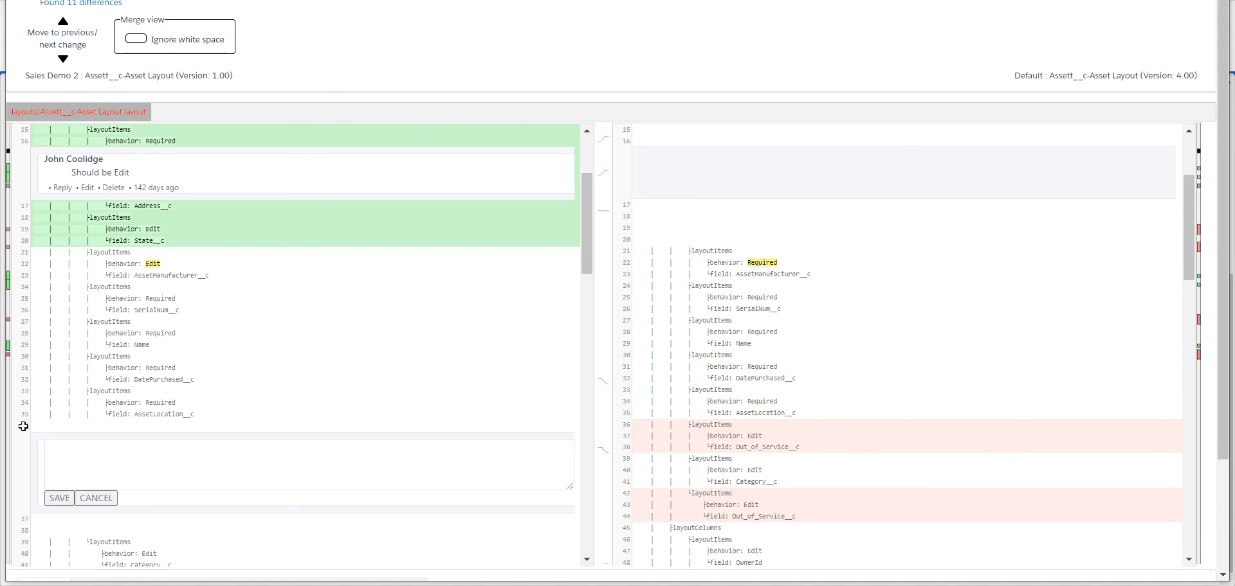
click(78, 463)
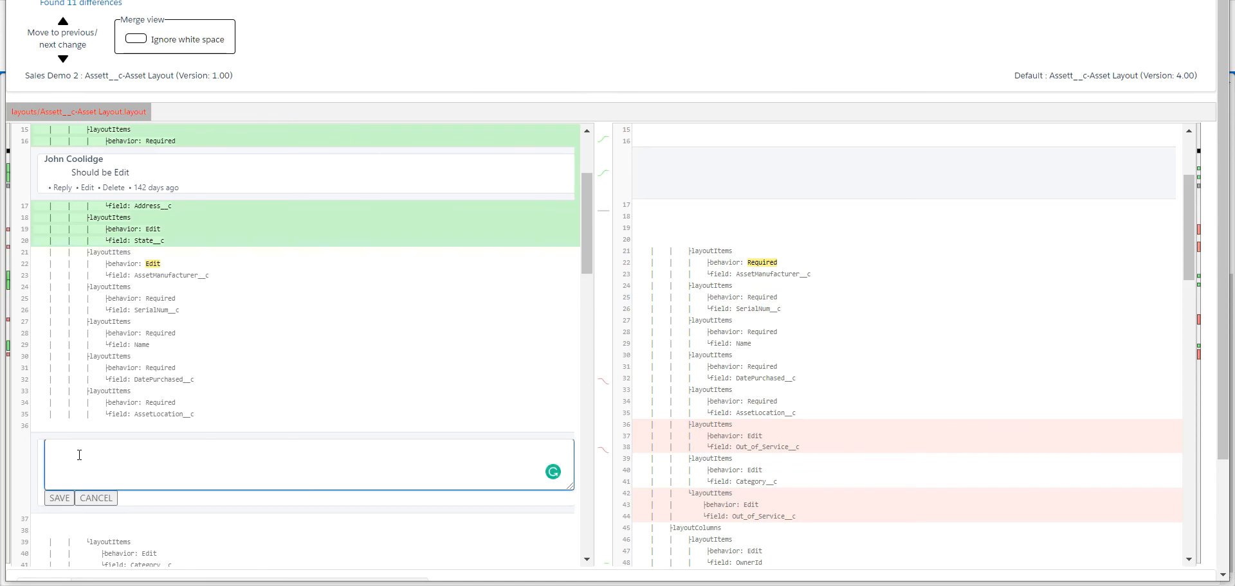
text(Why is)
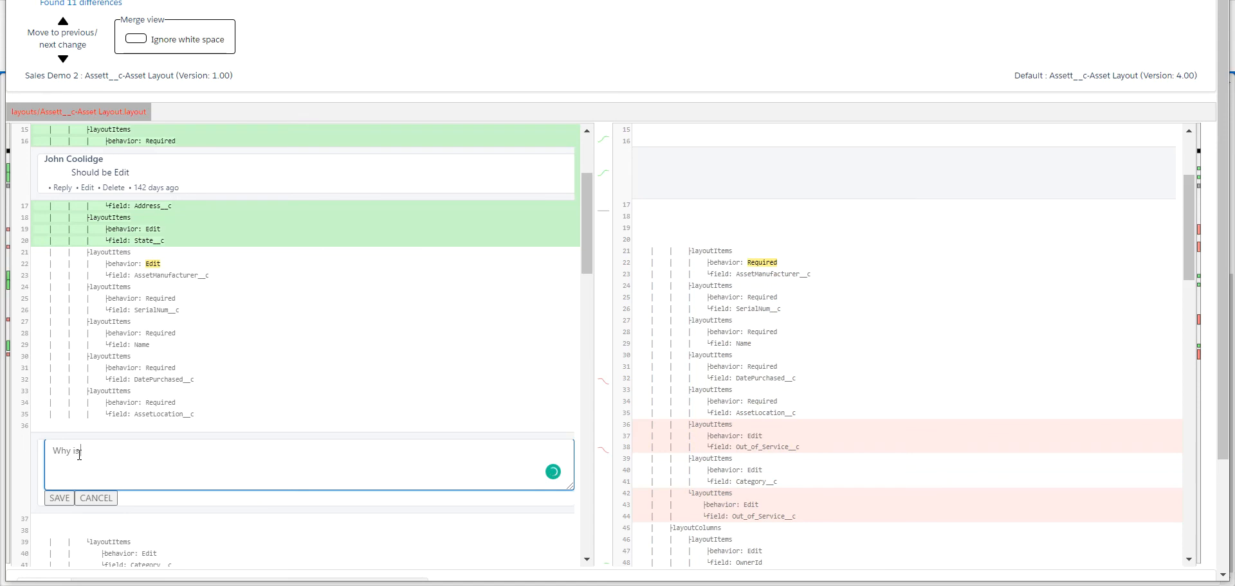
text(this missing)
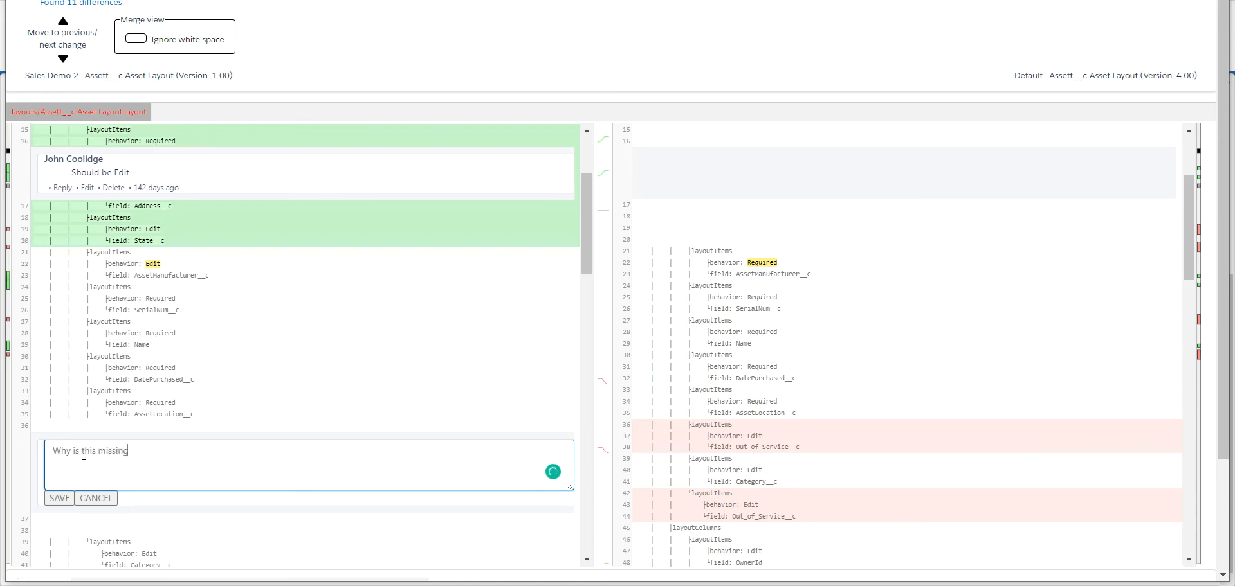
text(?)
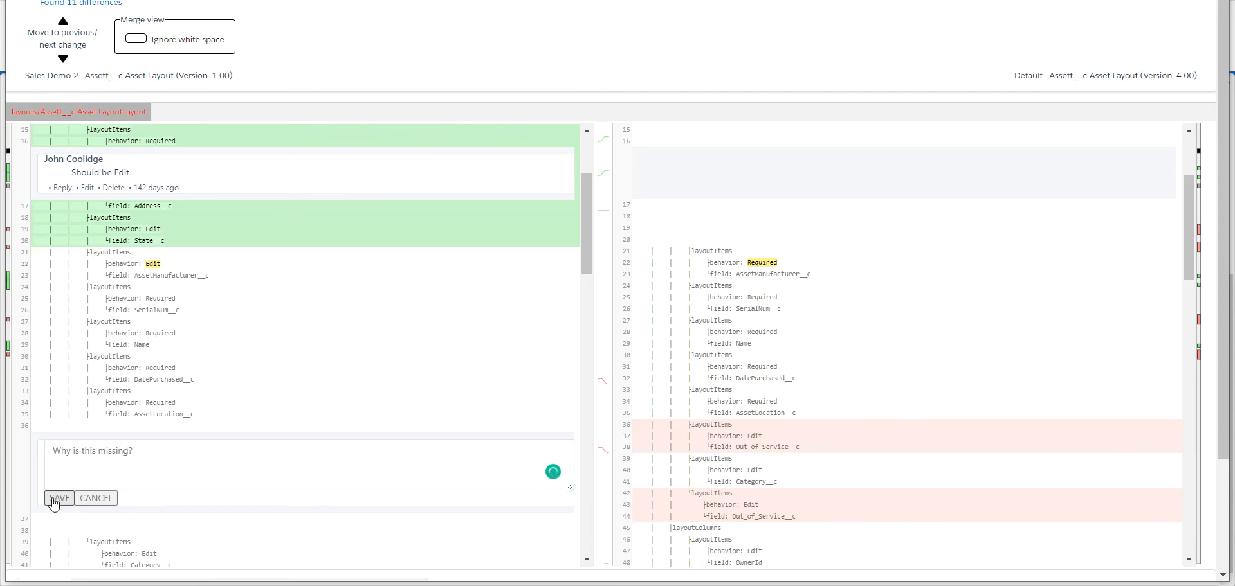
click(59, 498)
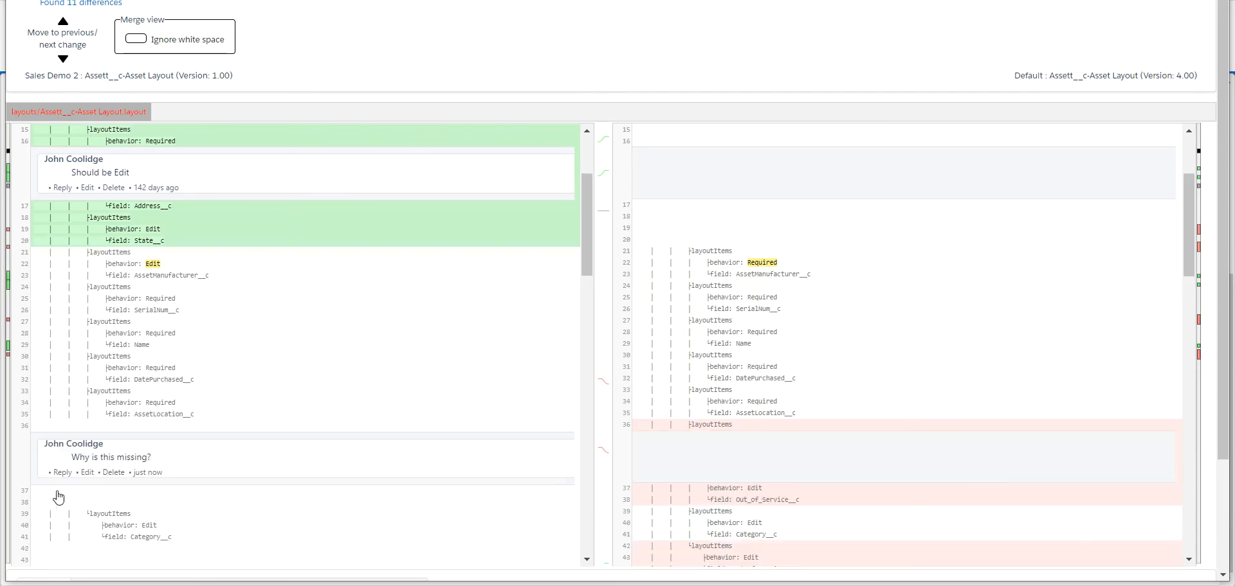
mouse_move(546, 437)
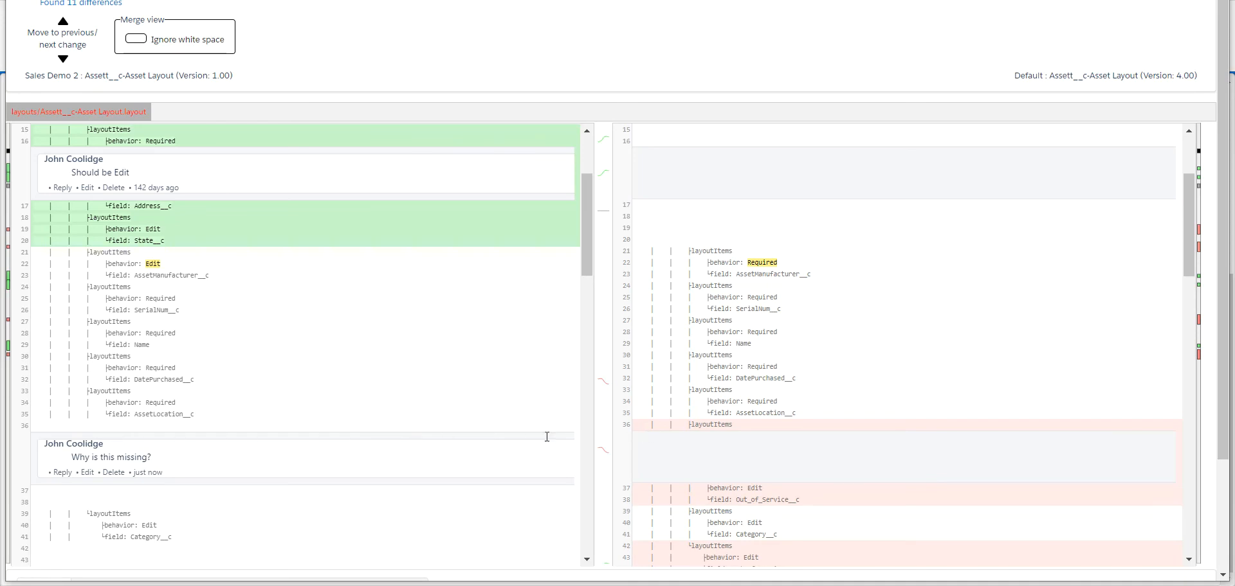
mouse_move(295, 435)
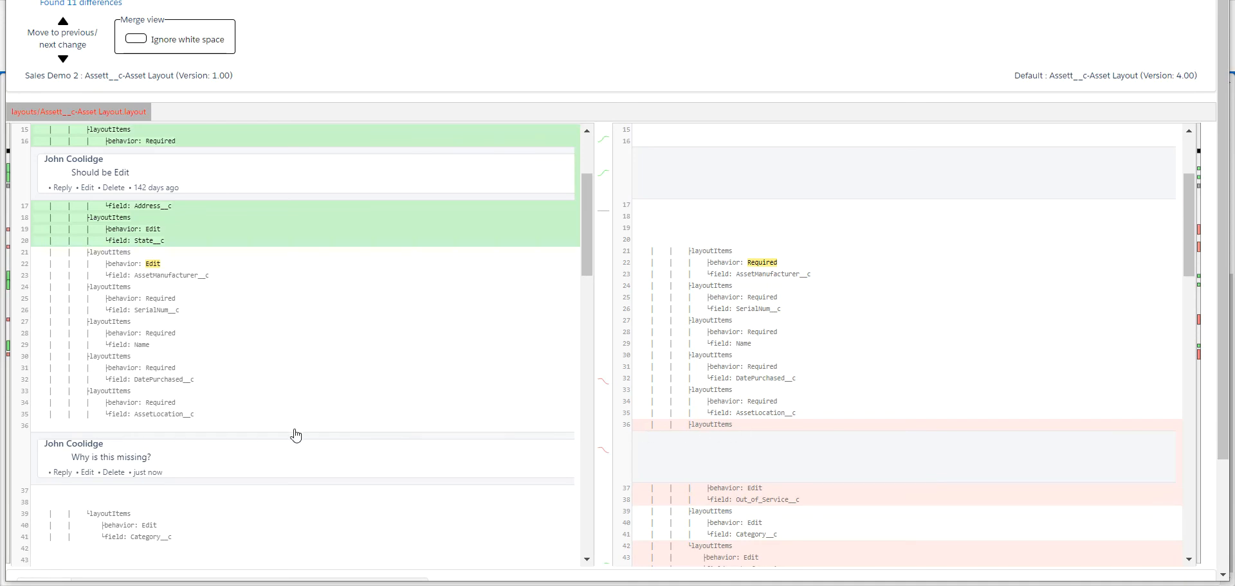
scroll(down, 3)
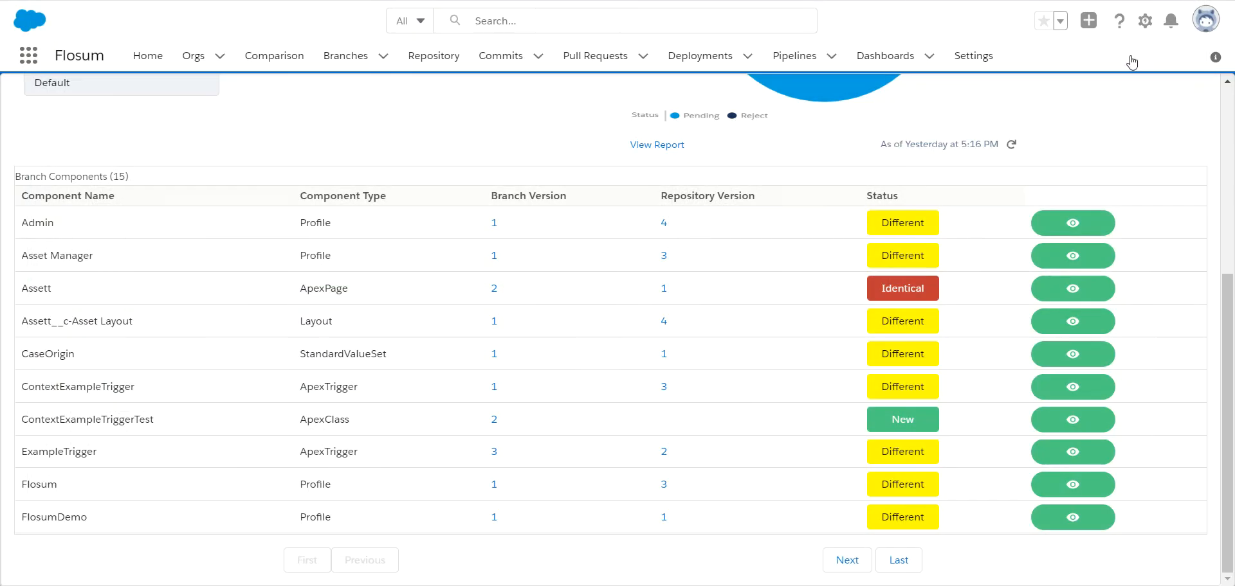
mouse_move(385, 300)
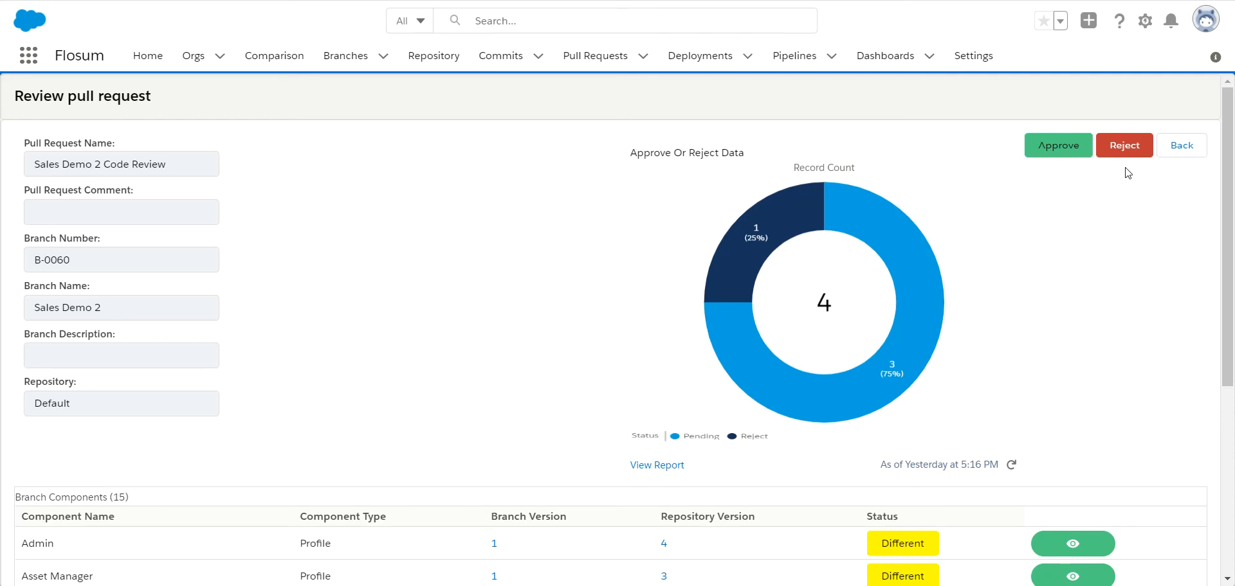
mouse_move(1020, 200)
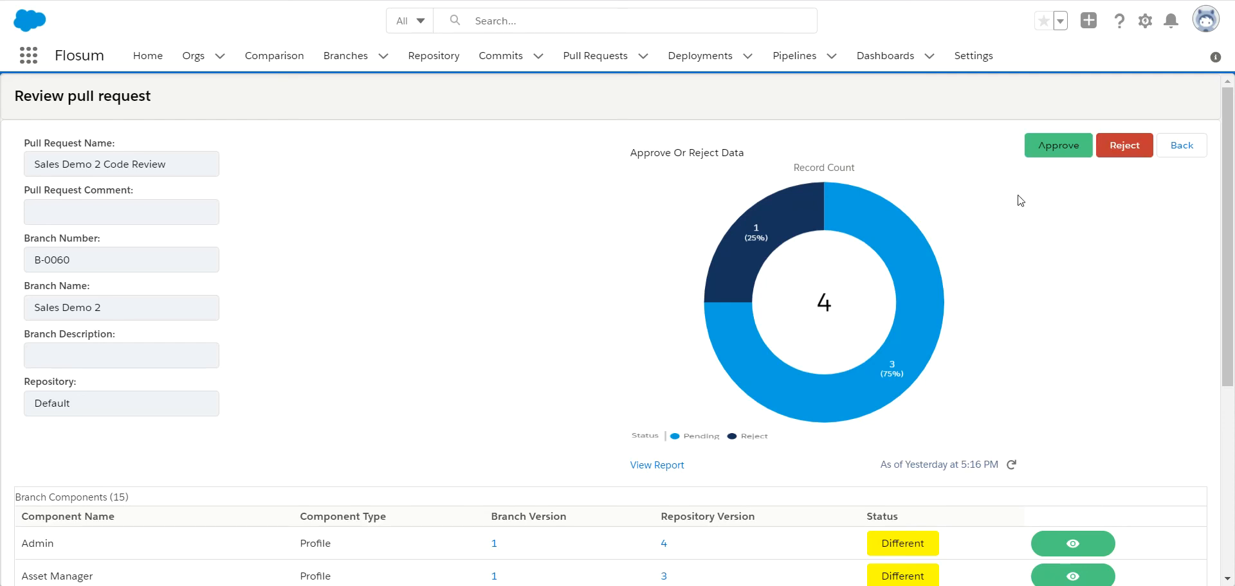